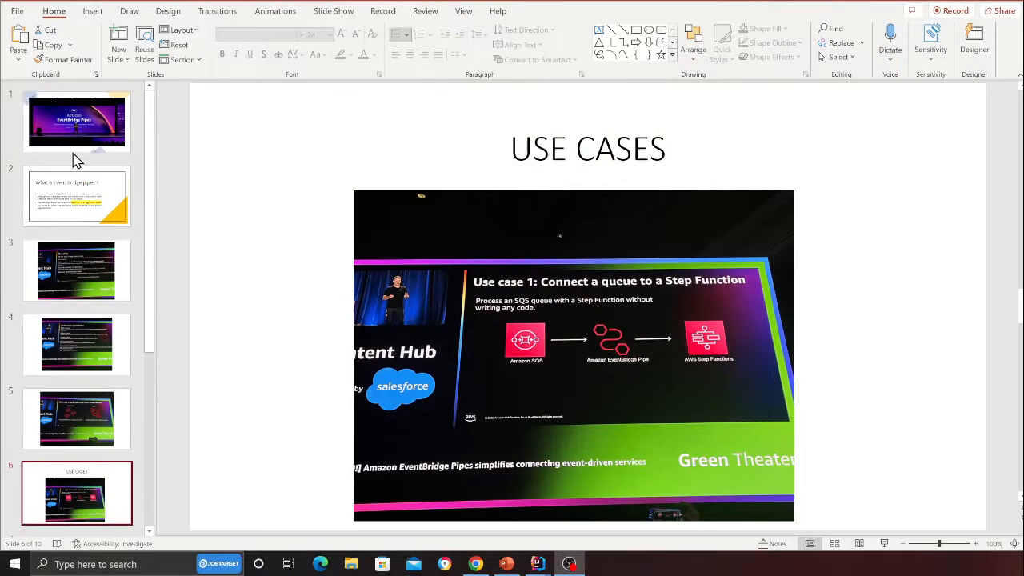
Step: Show the 'What is Event Bridge pipes?' slide and highlight 'event' and 'enrich steps' in its first bullet
click(77, 121)
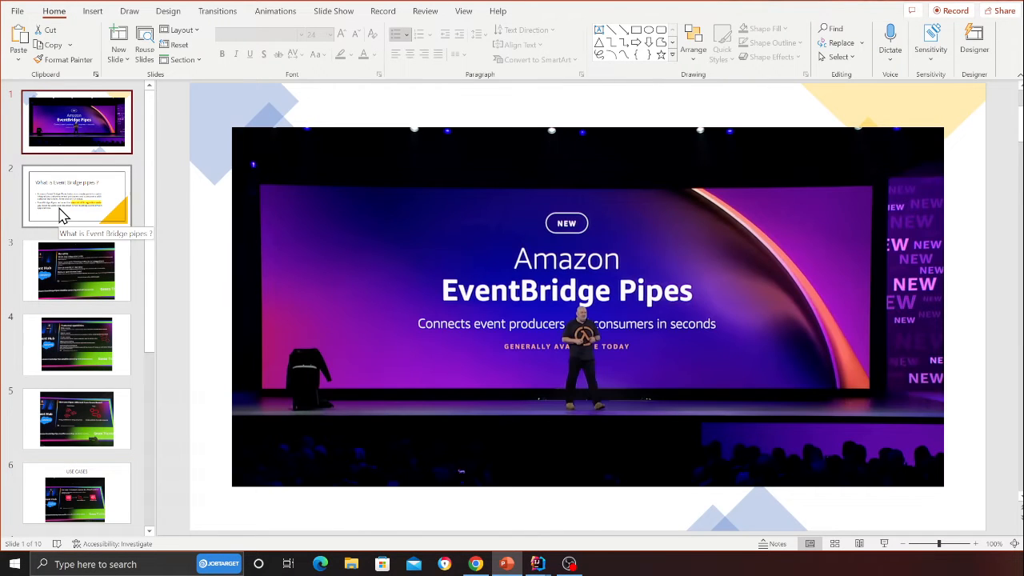
click(76, 195)
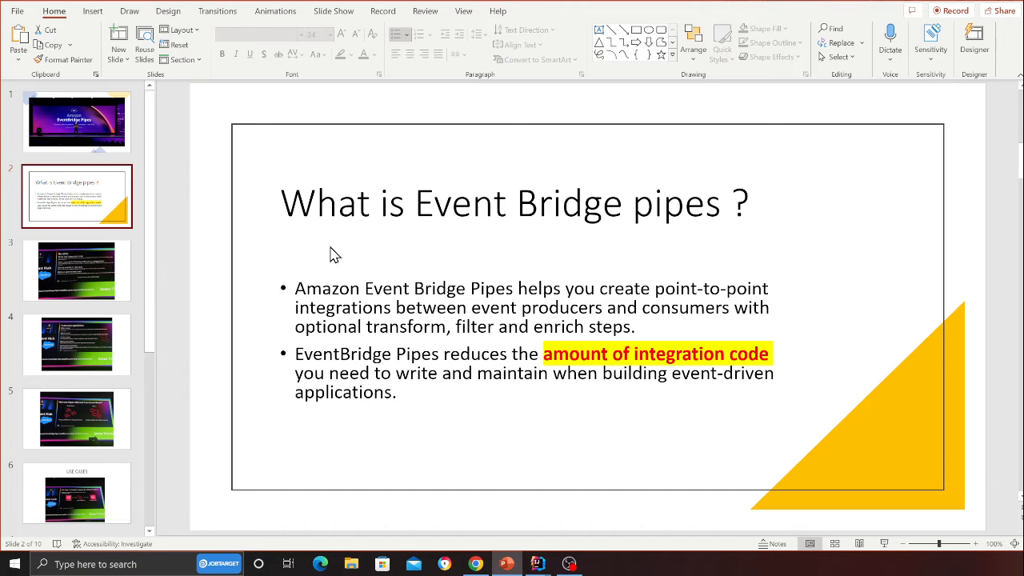
mouse_move(338, 281)
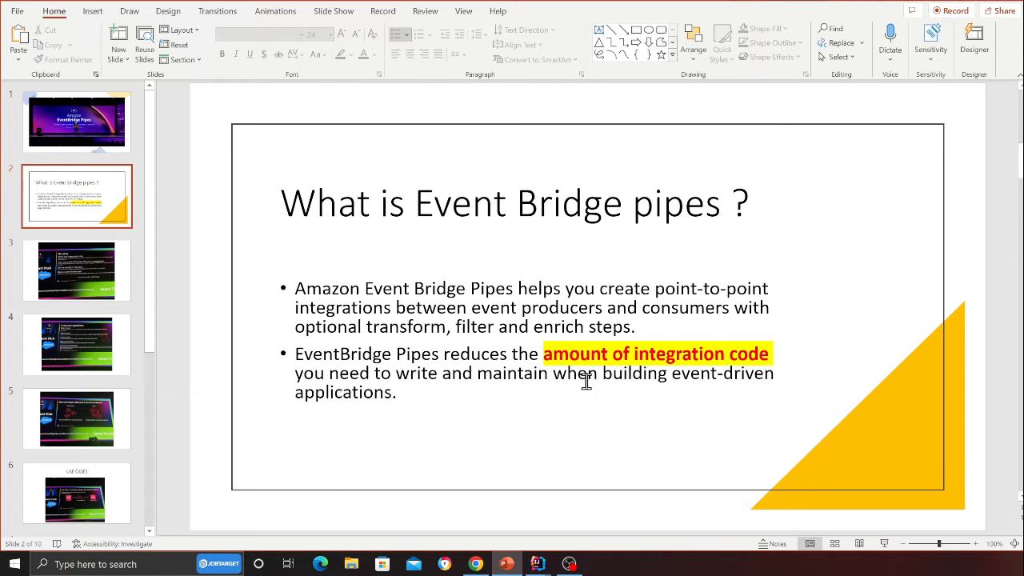
mouse_move(619, 400)
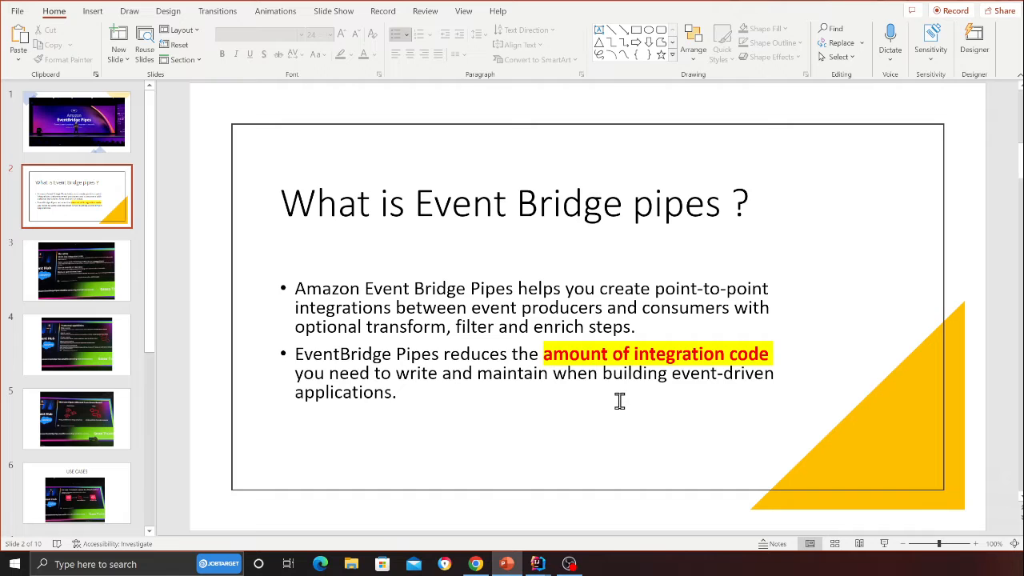
double_click(496, 307)
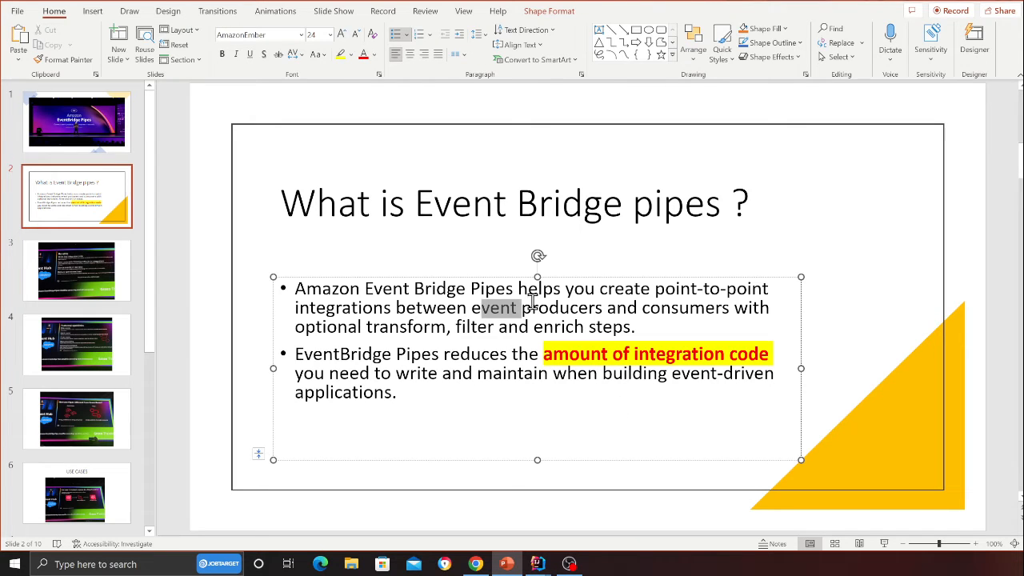
double_click(685, 307)
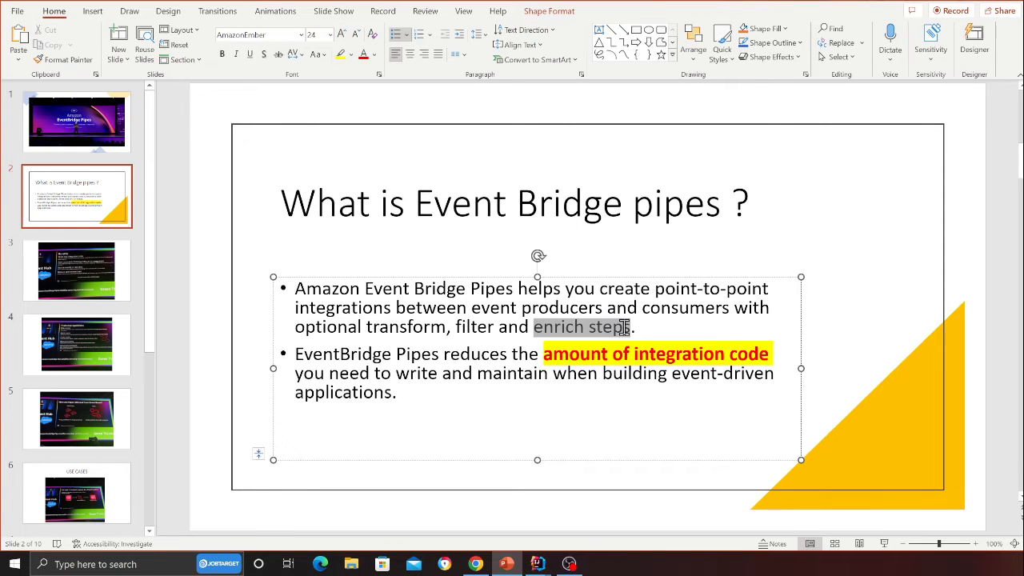
mouse_move(520, 373)
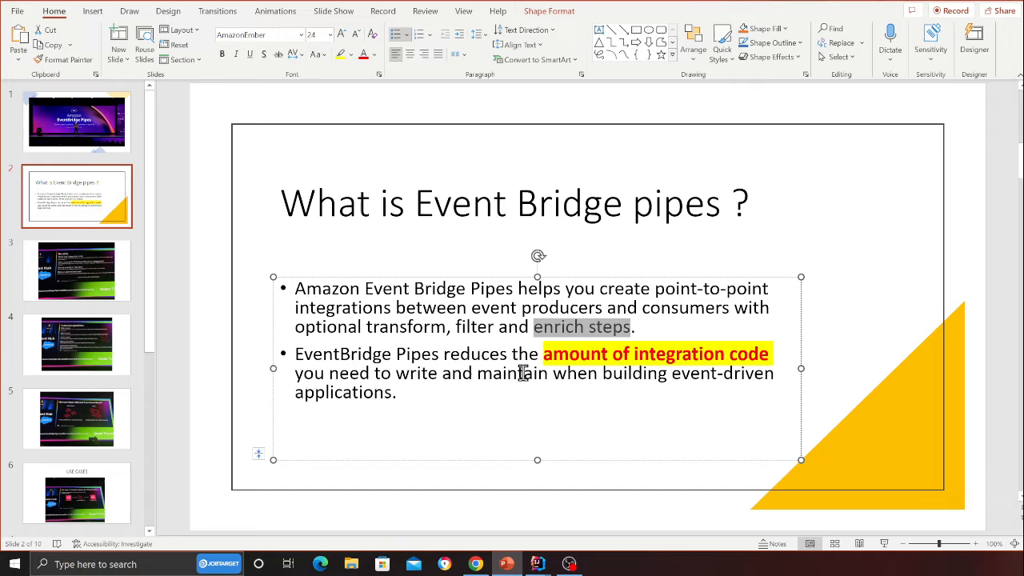
mouse_move(730, 372)
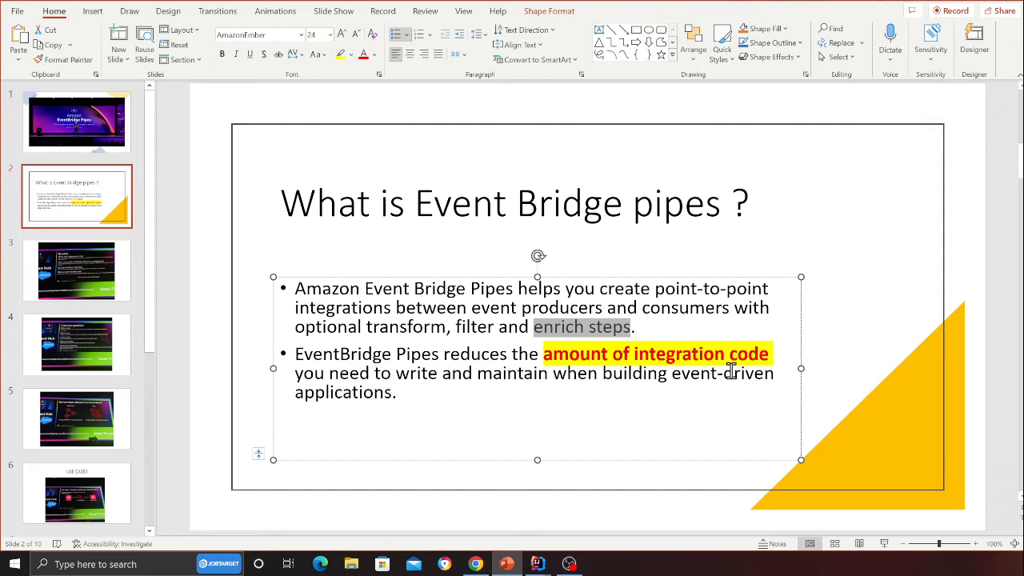
mouse_move(480, 384)
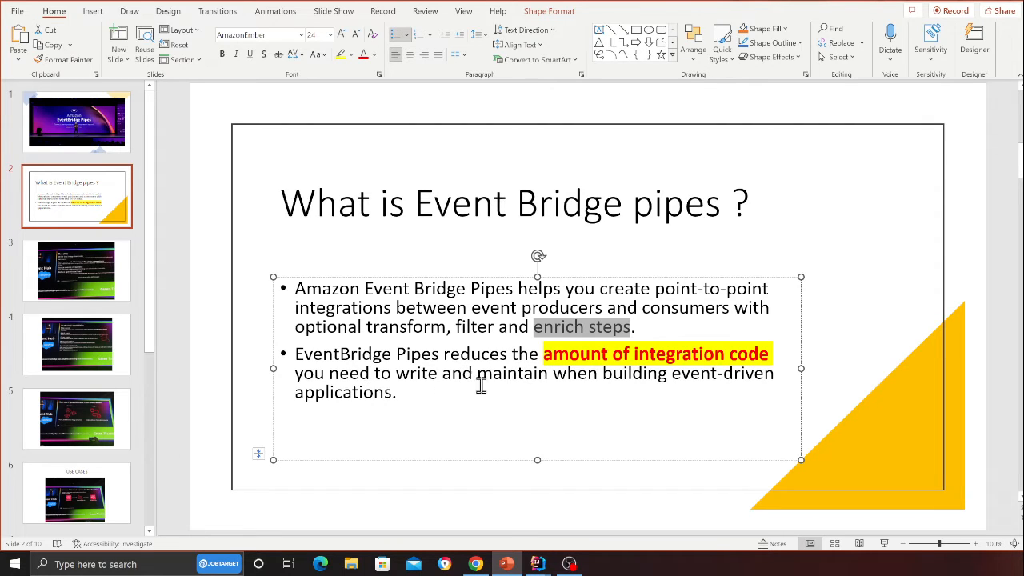
mouse_move(396, 411)
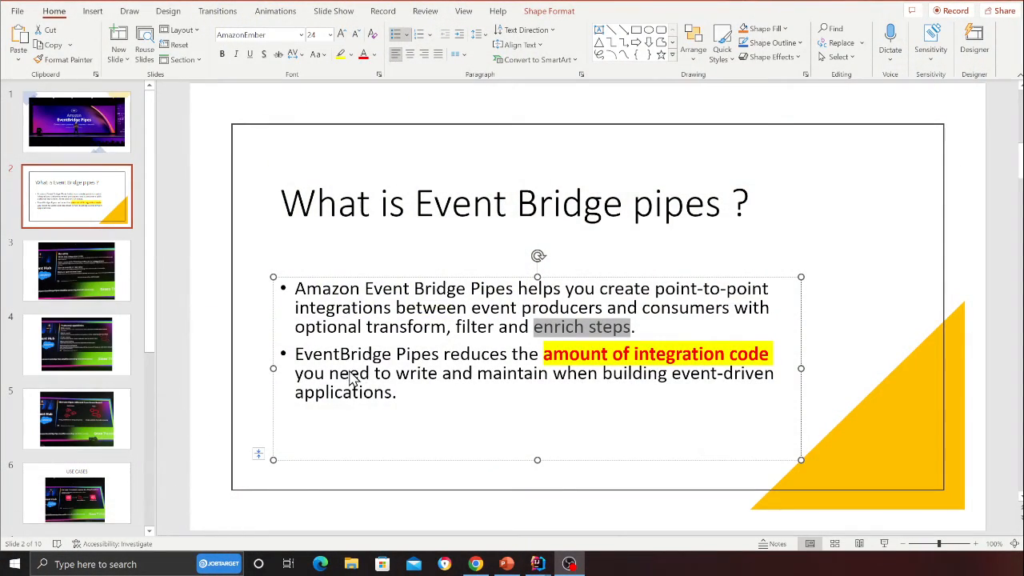
mouse_move(641, 365)
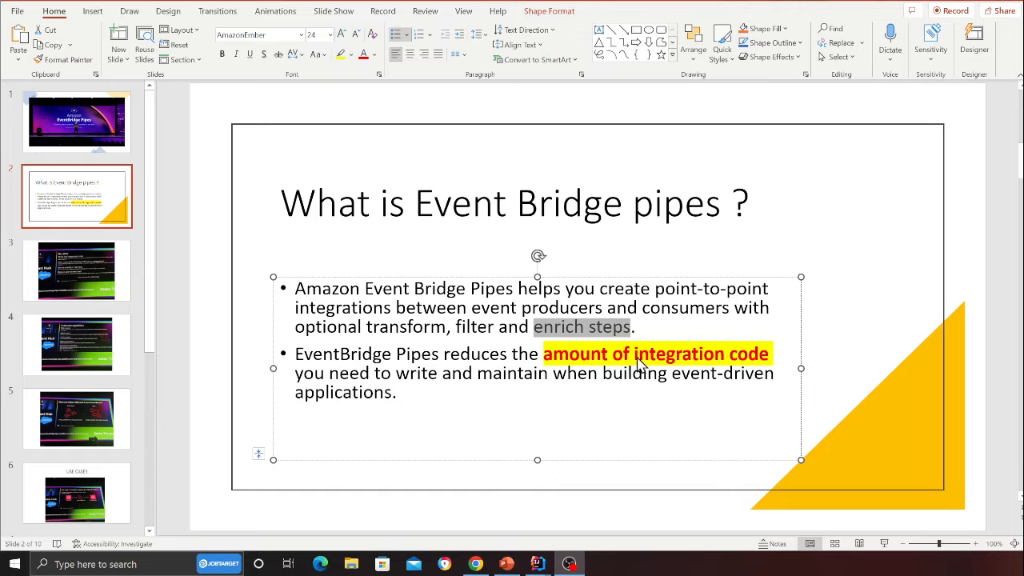
mouse_move(592, 376)
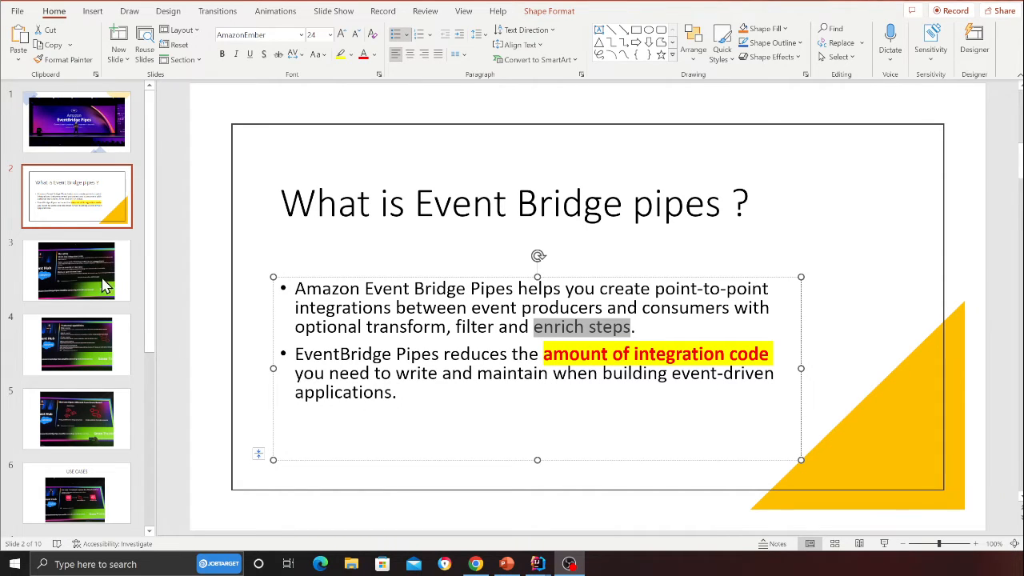
Step: Step through the Benefits slide onto the Features and capabilities slide
click(77, 270)
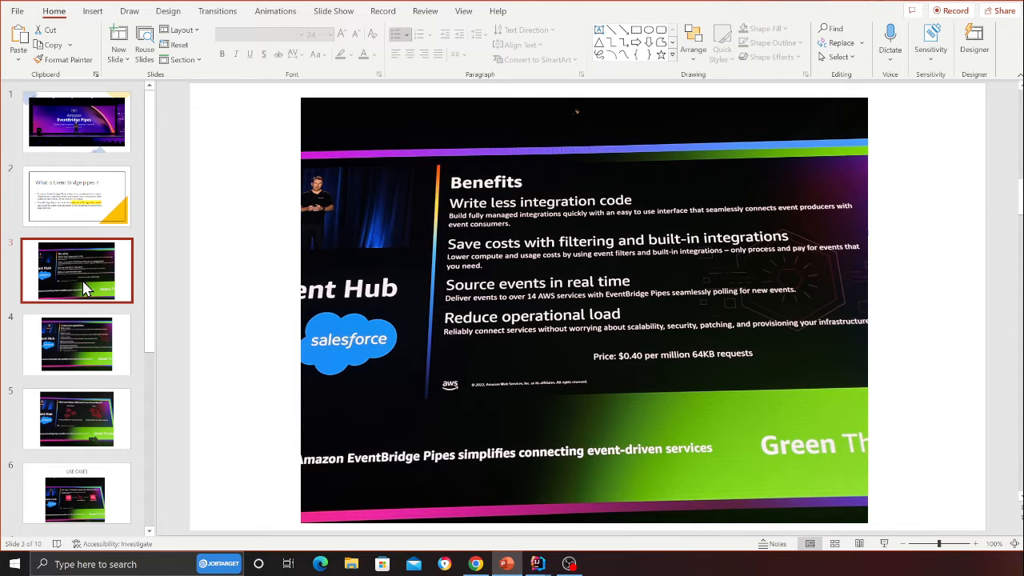
mouse_move(584, 303)
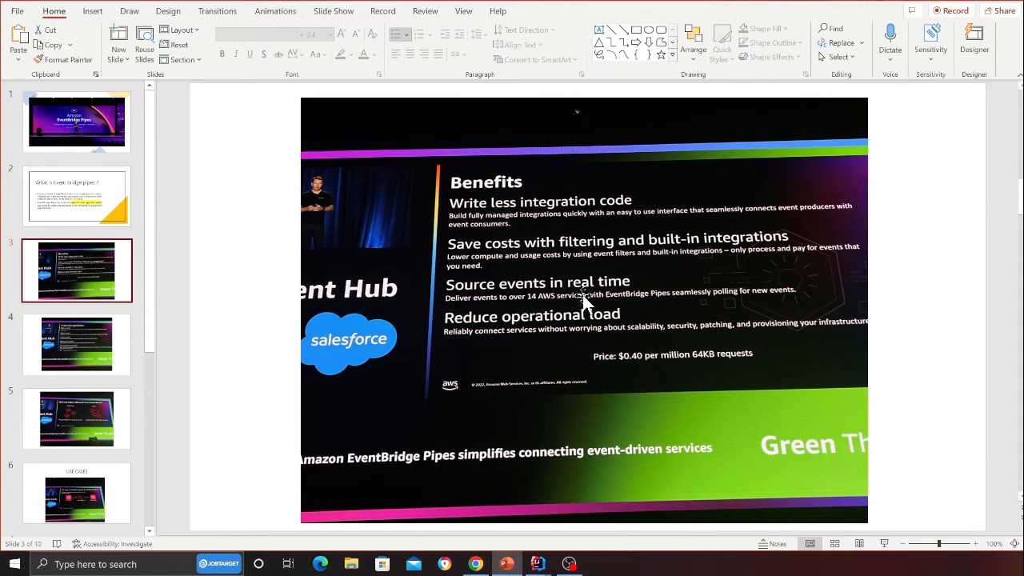
mouse_move(583, 332)
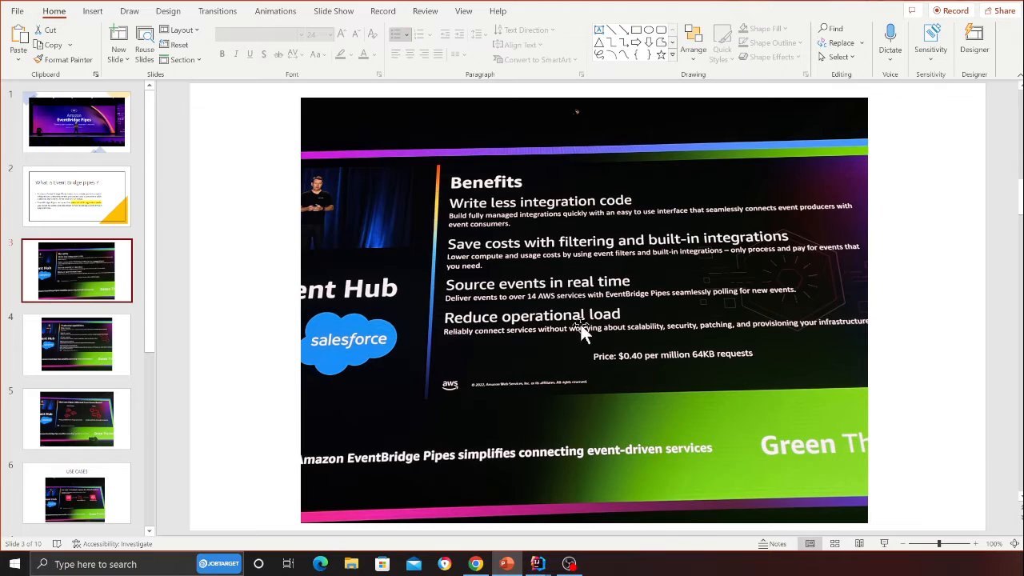
click(77, 344)
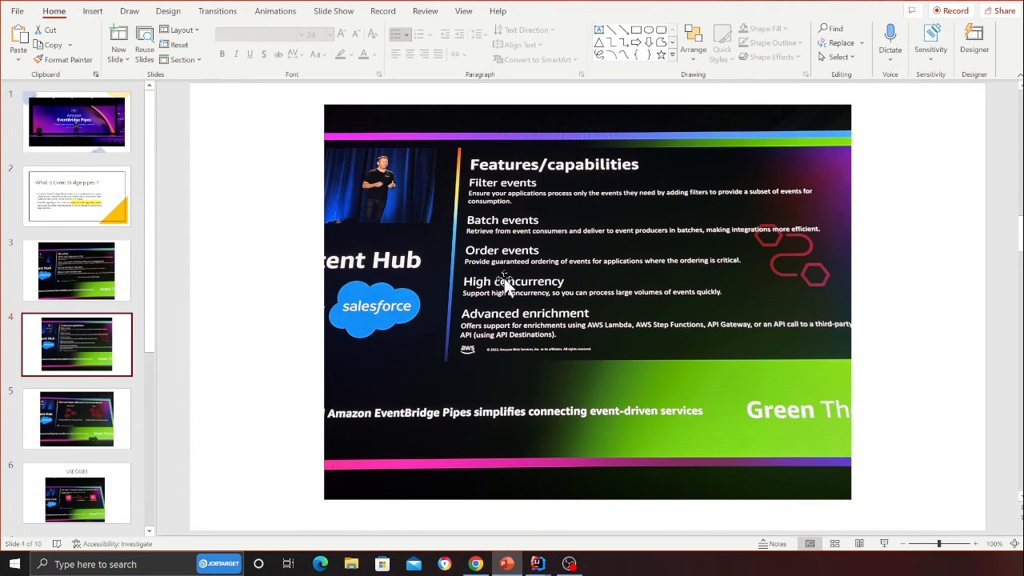
mouse_move(432, 275)
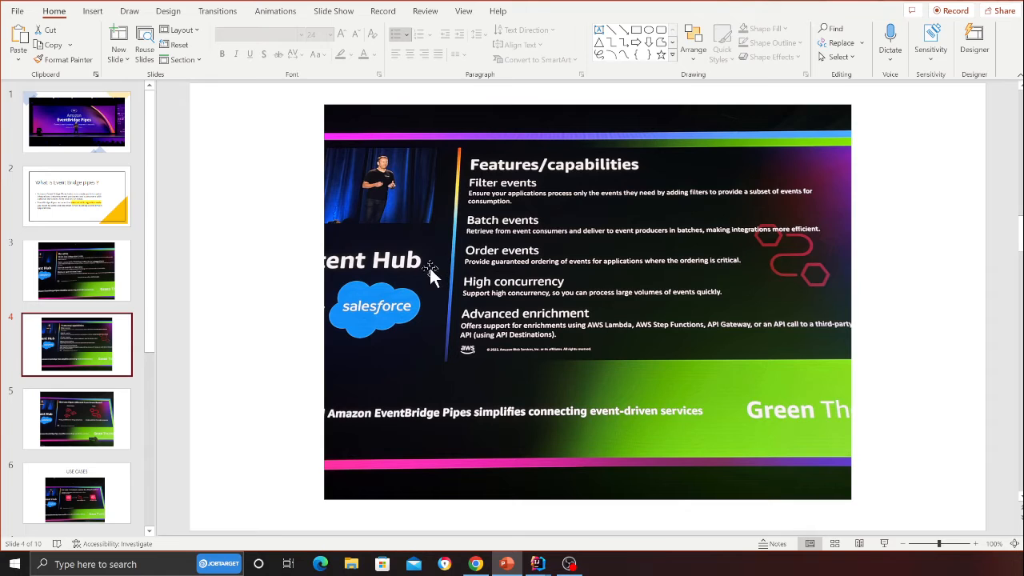
mouse_move(446, 285)
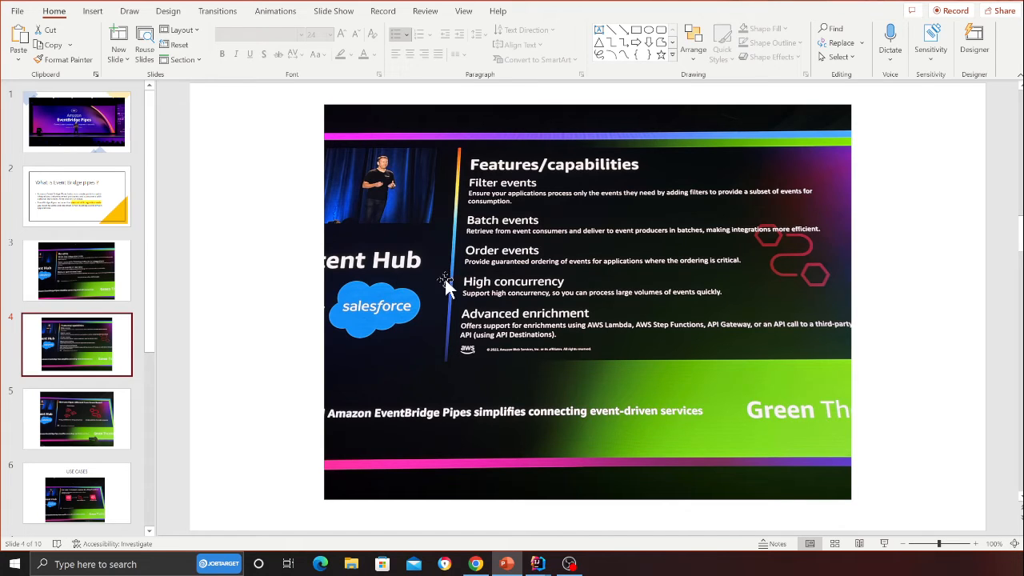
mouse_move(483, 370)
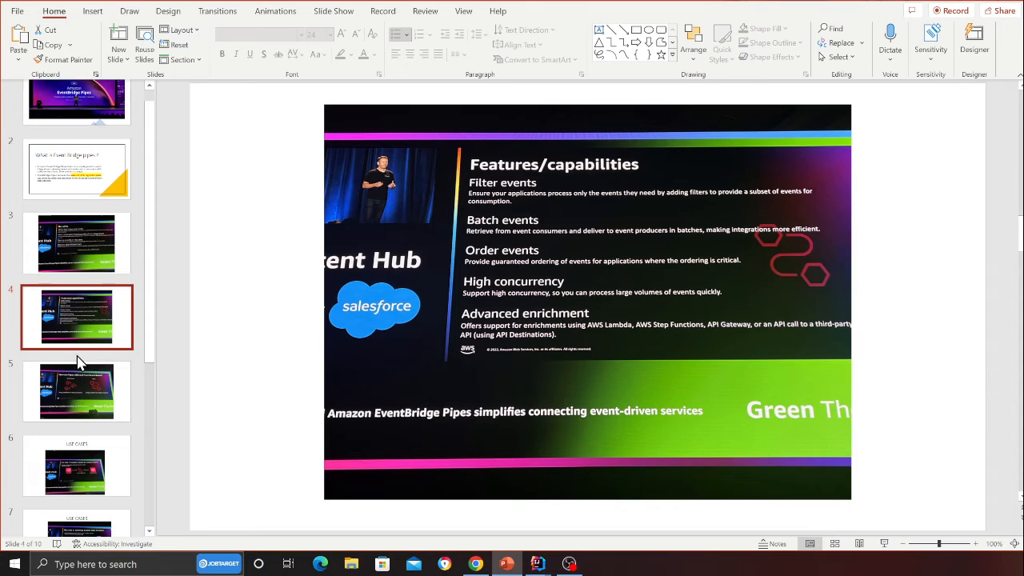
Step: Show the fifth slide, then brush a rough pipe-diagram circle on the Paint canvas
click(77, 382)
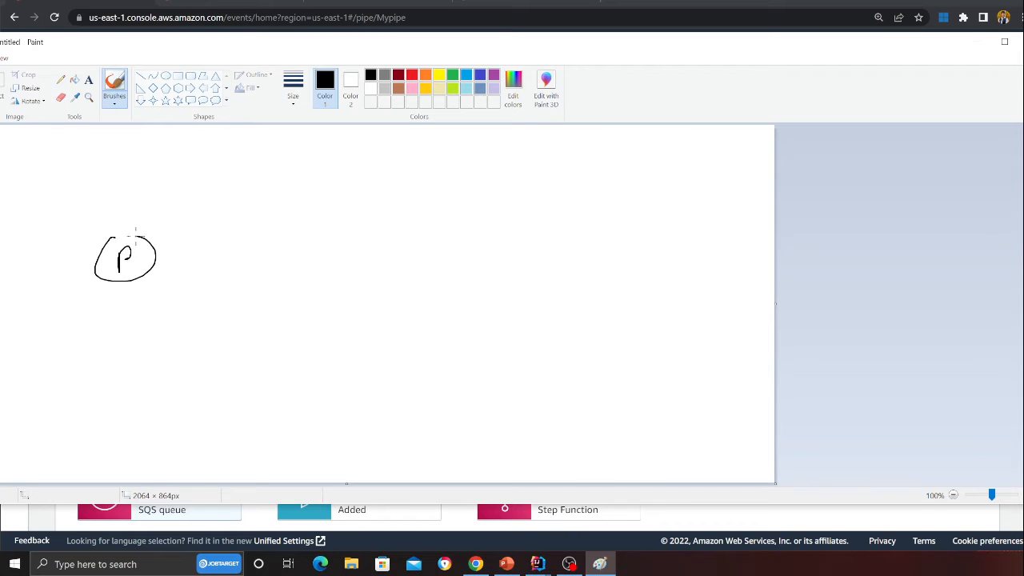
drag(157, 256, 304, 256)
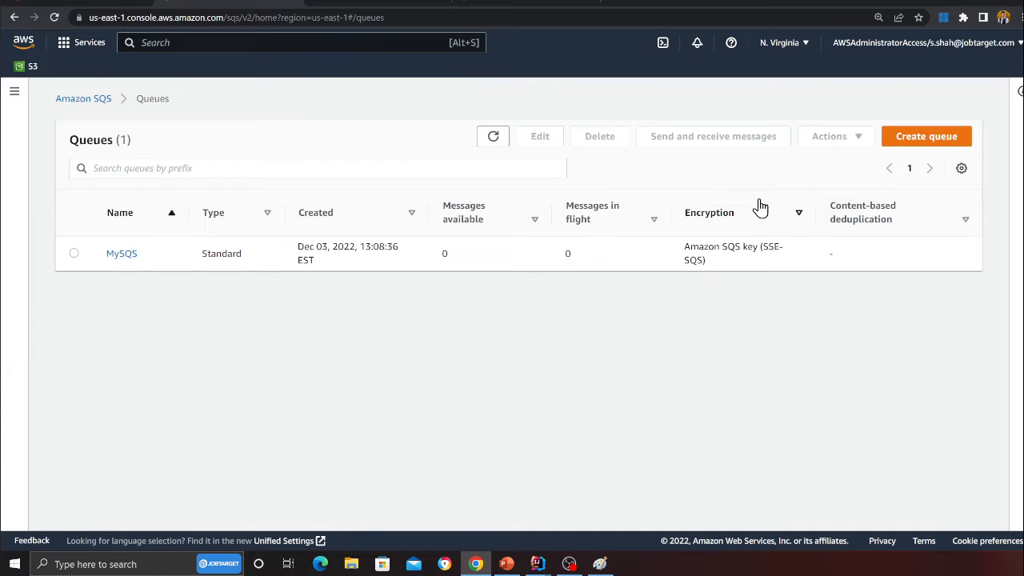
Step: Create a new standard SQS queue named DemoQueue
click(924, 136)
text(Demo)
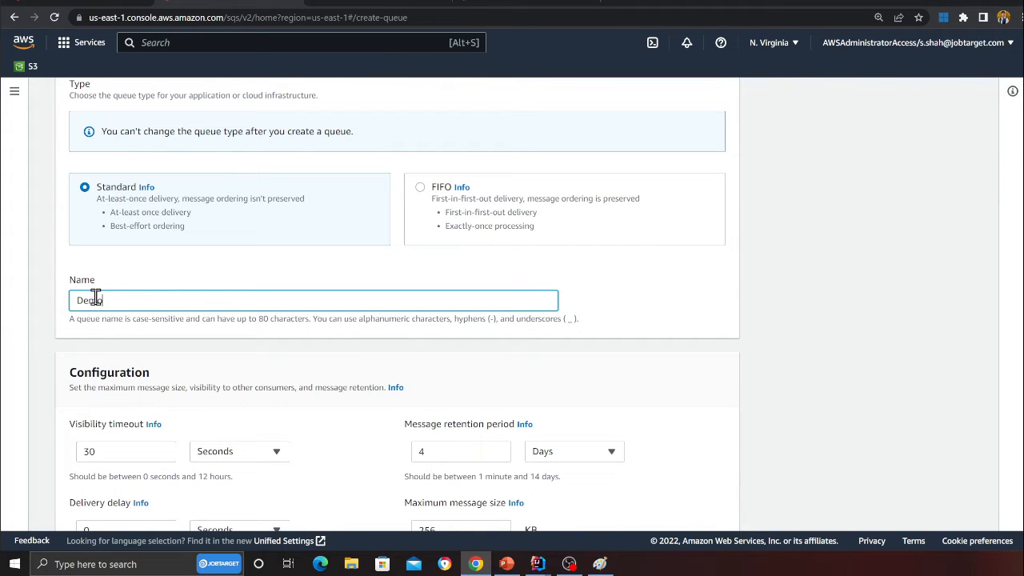
scroll(down, 3)
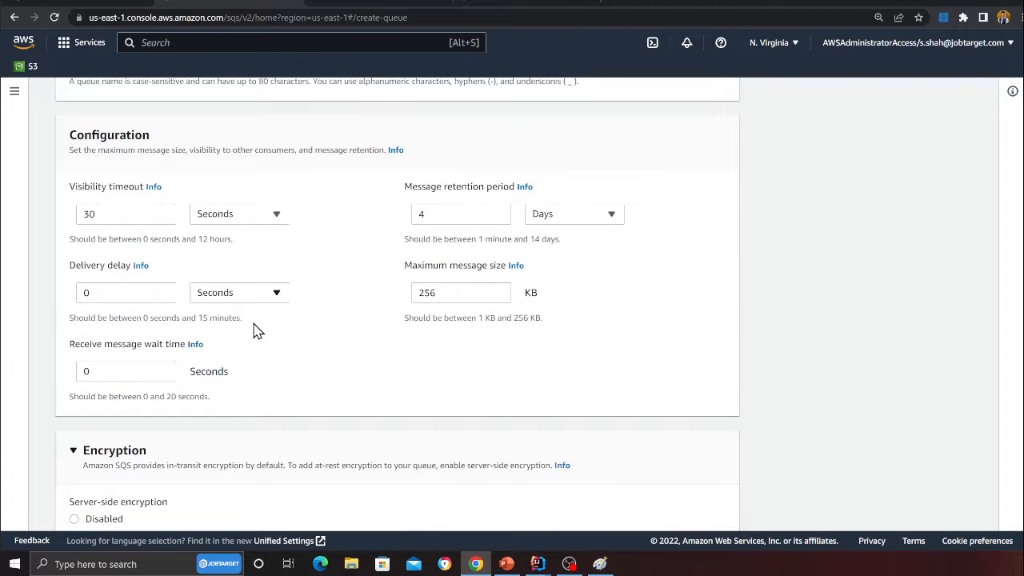
scroll(down, 3)
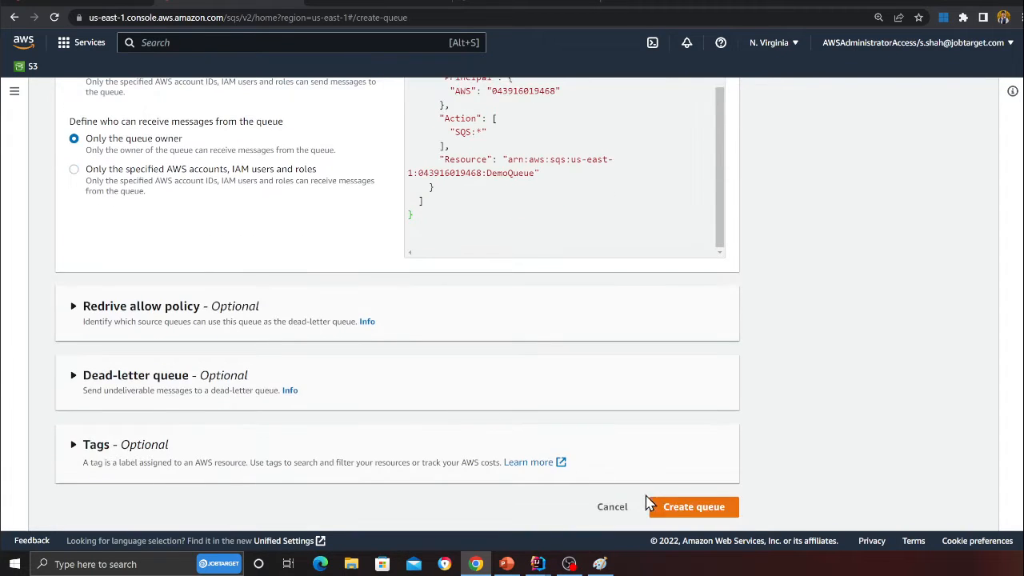
click(693, 506)
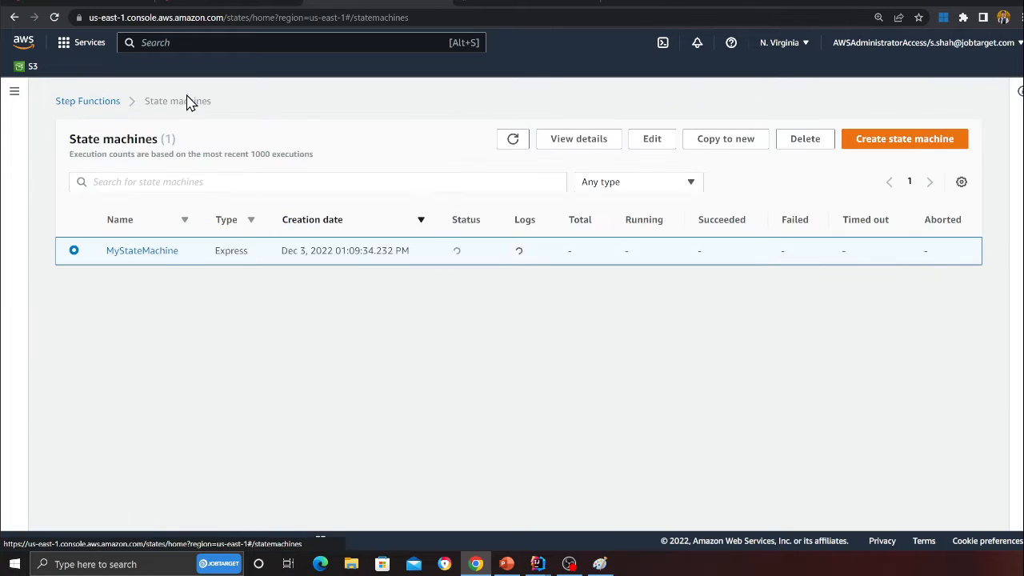
Step: Start a new state machine and name it DemoStepfunctions, fixing the typo
click(906, 138)
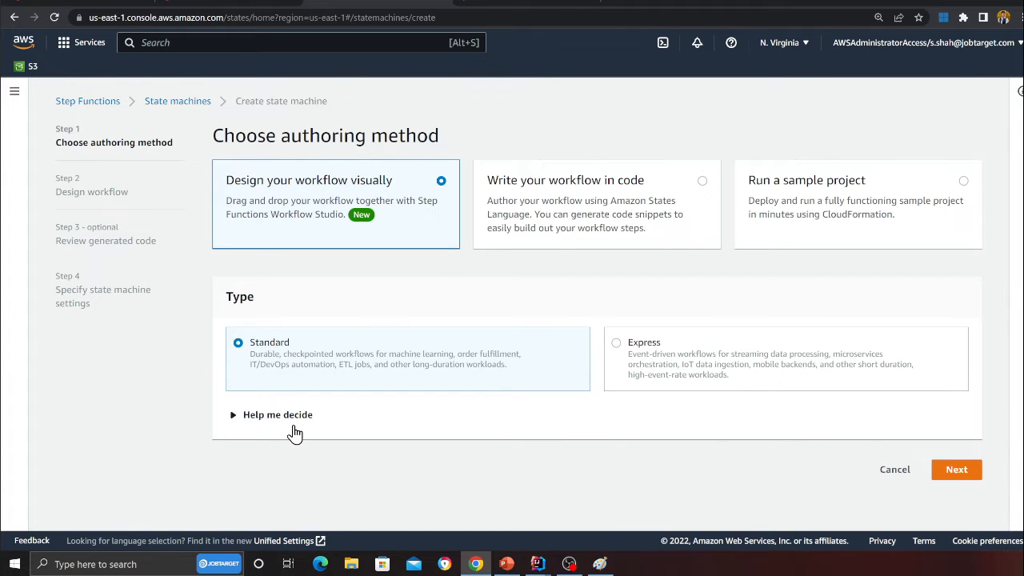
mouse_move(877, 477)
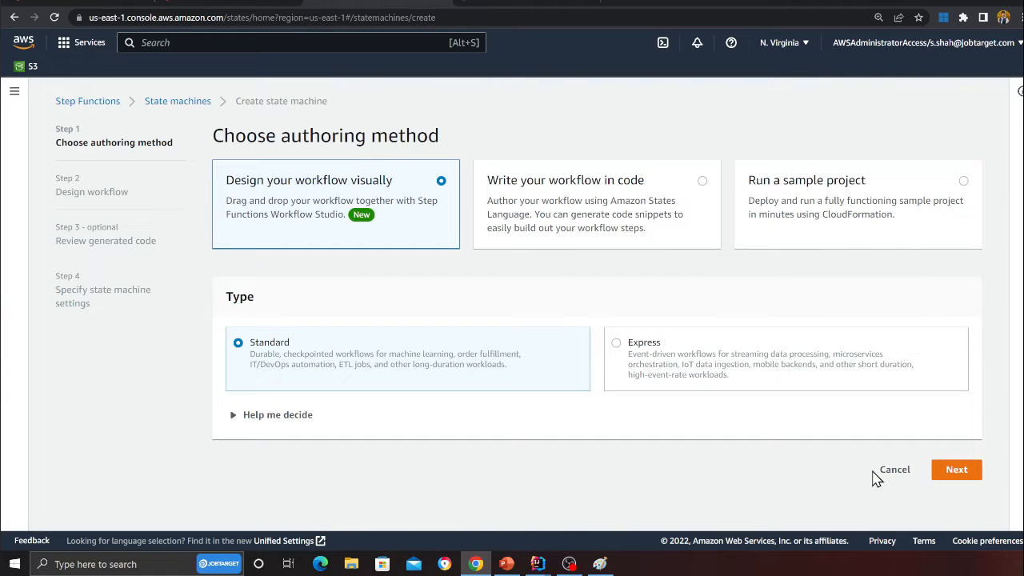
click(957, 470)
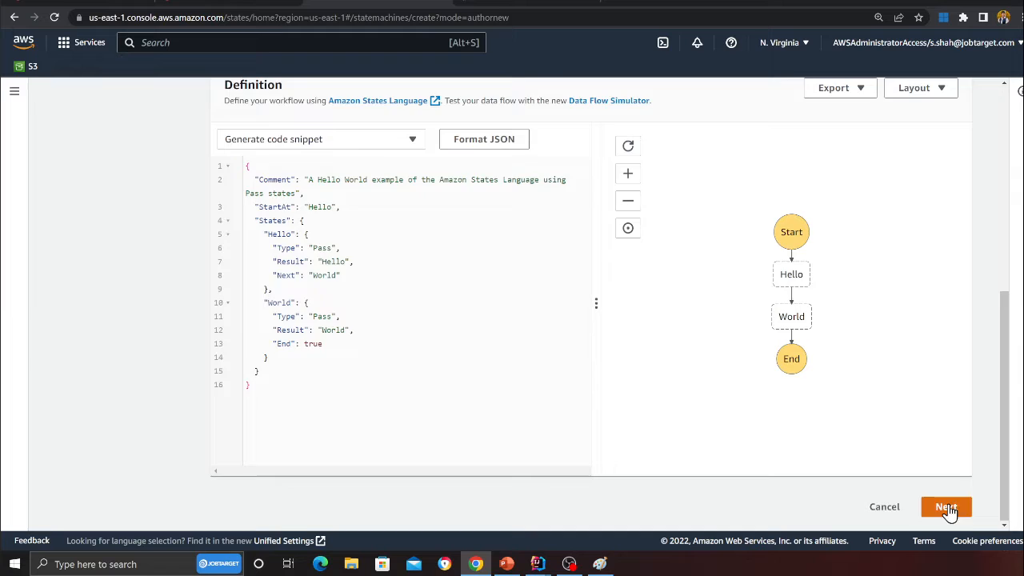
click(947, 506)
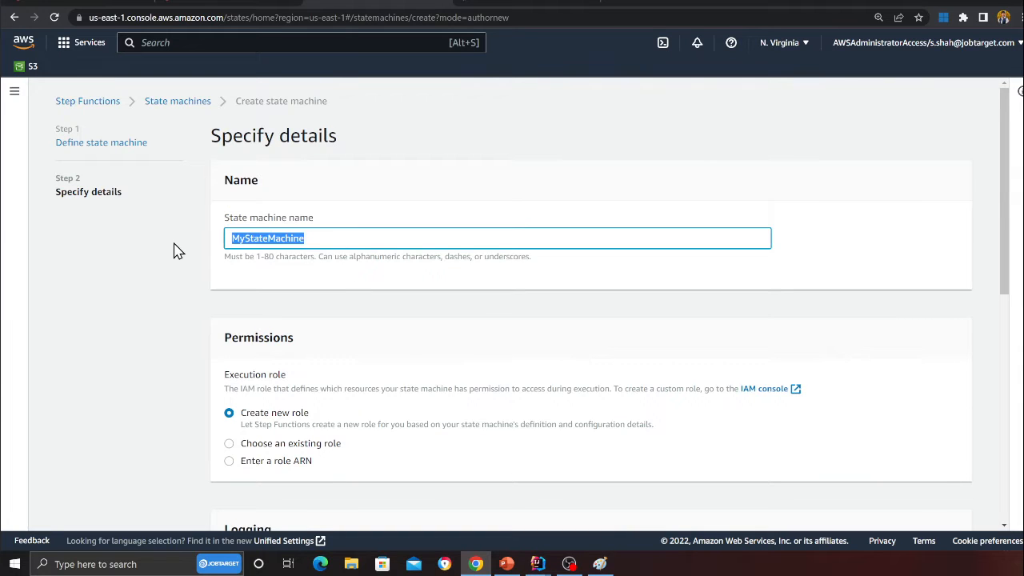
text(DemoStepfyu)
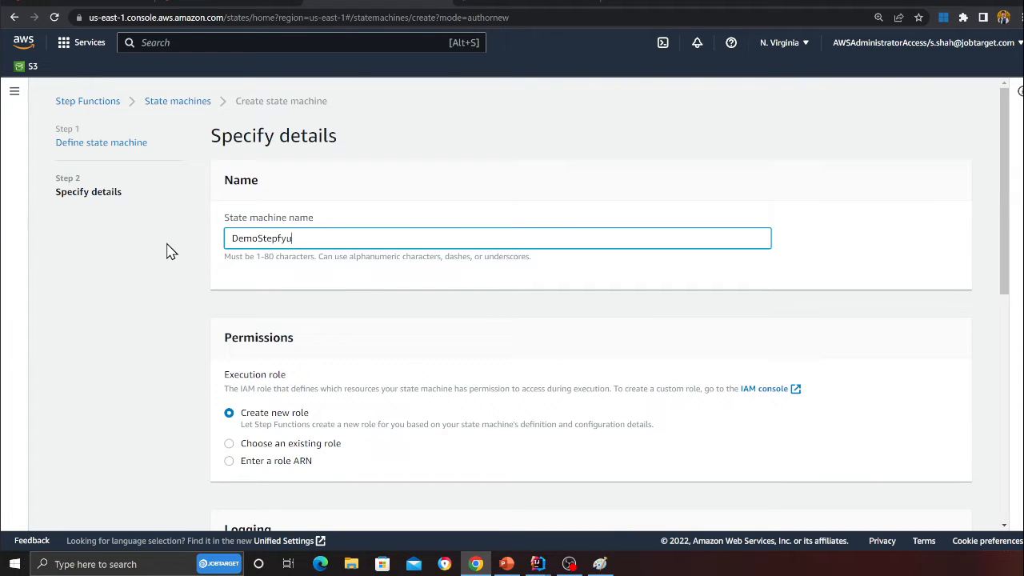
key(Backspace)
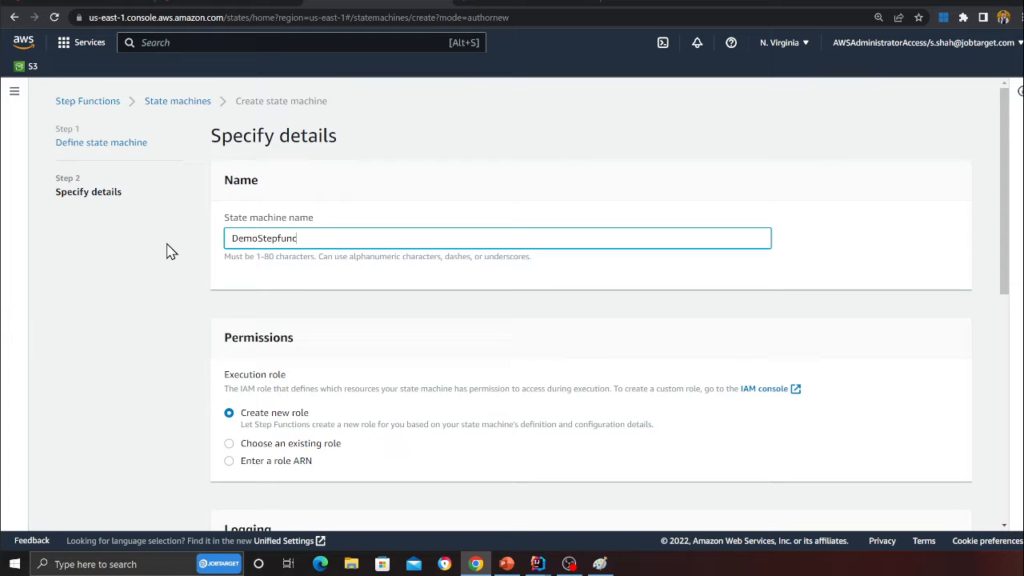
Step: Create the DemoStepfunctions state machine and head to the EventBridge Pipes list
scroll(down, 3)
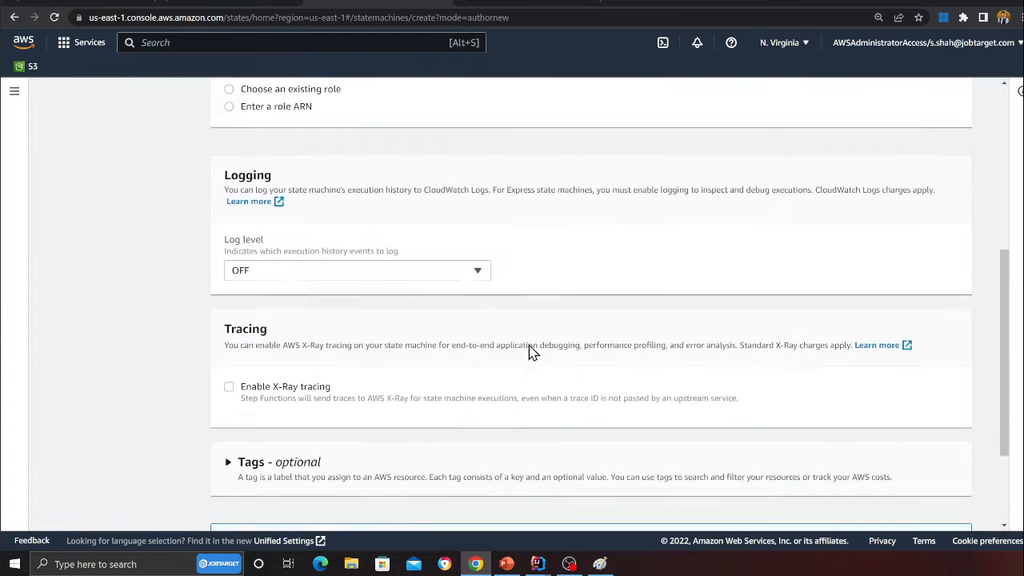
scroll(down, 3)
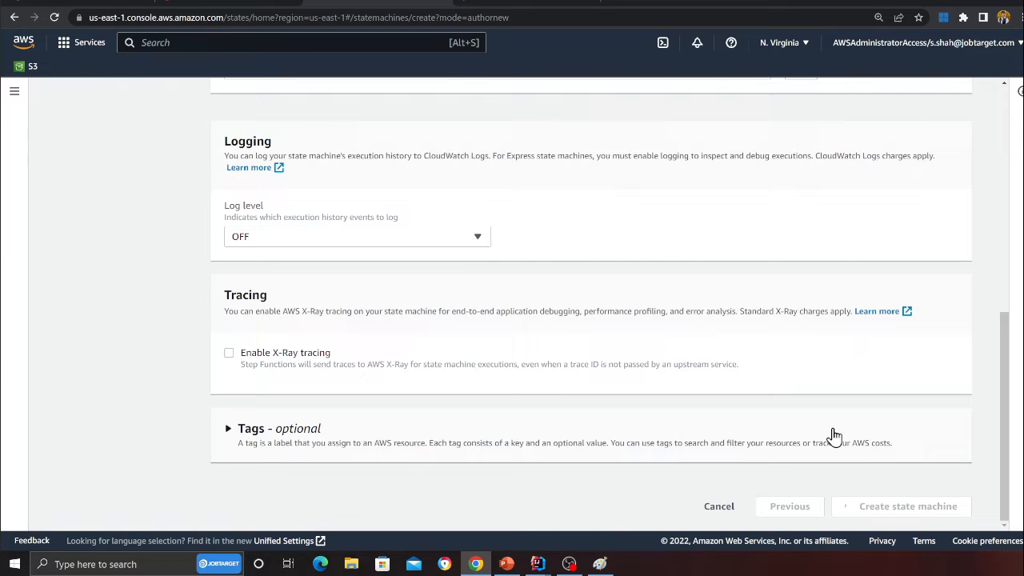
click(908, 505)
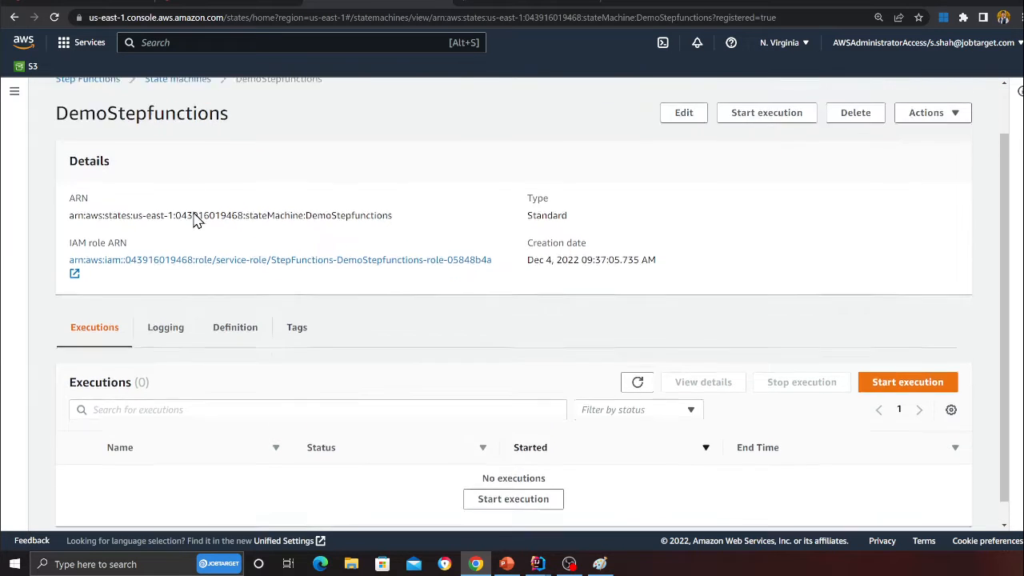
click(178, 78)
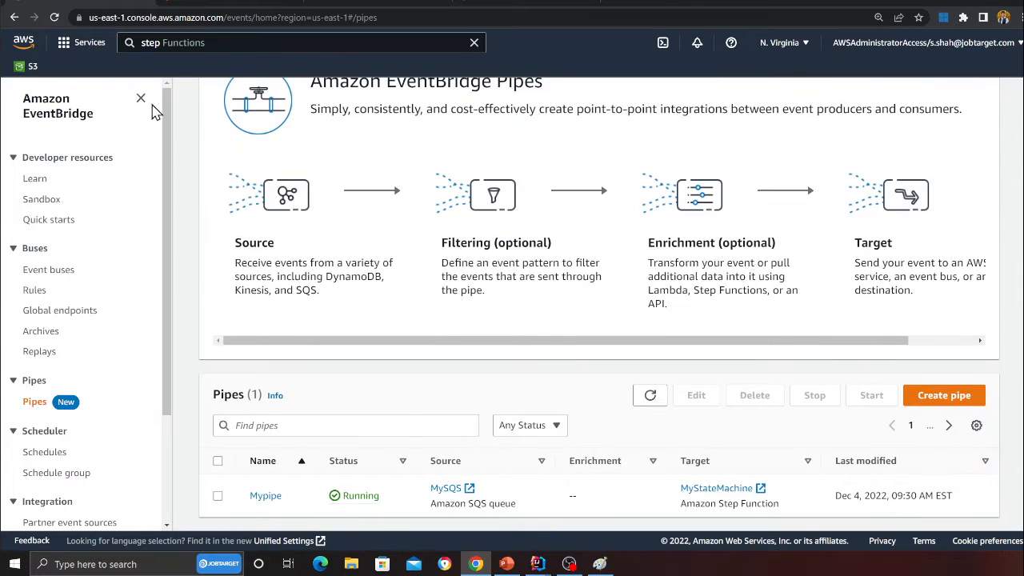
Step: Start a new pipe named learnPipe sourced from the DemoQueue SQS queue
click(944, 394)
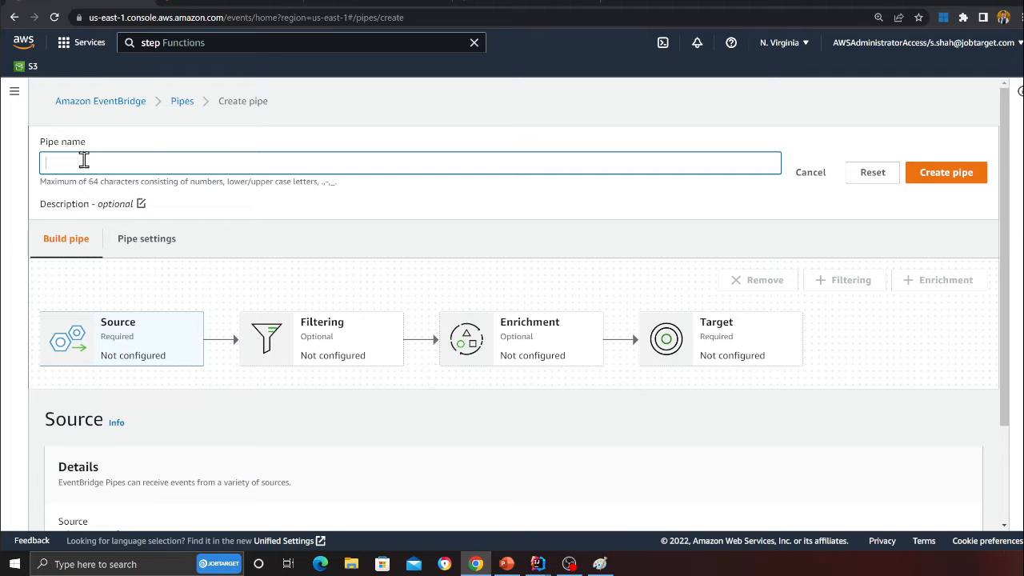
text(Lea)
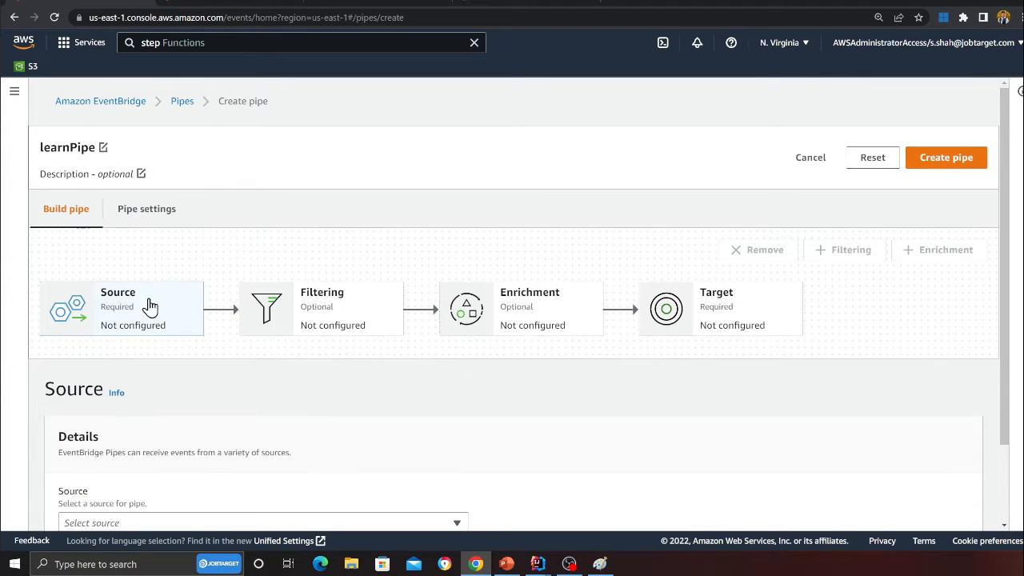
click(263, 522)
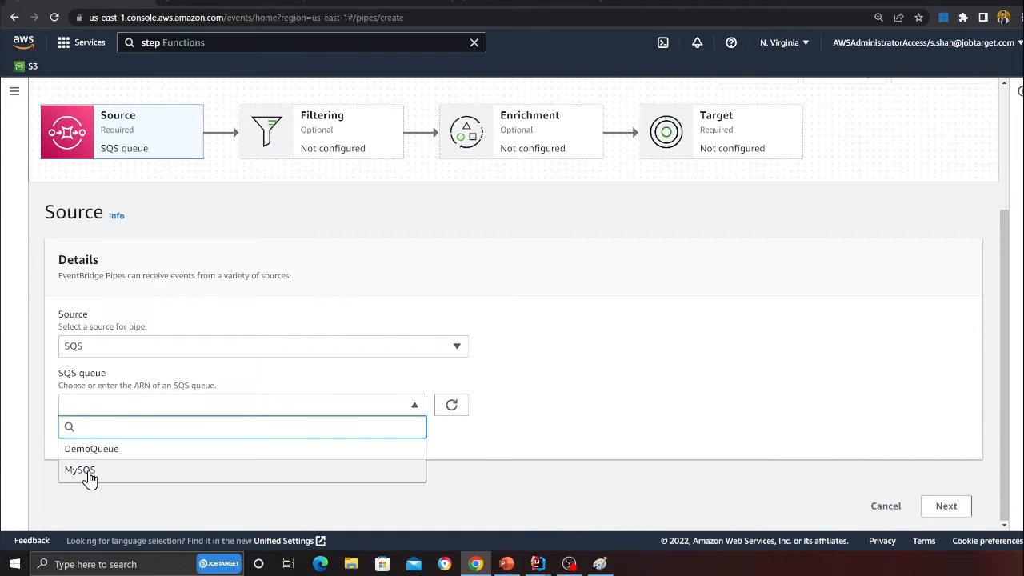
click(91, 448)
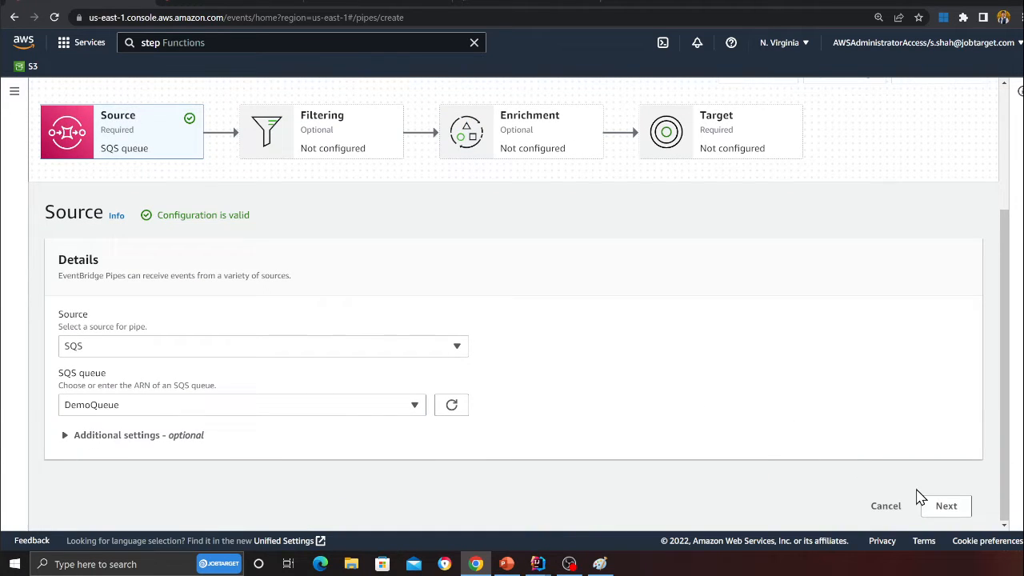
Step: Advance to the pipe's Filtering step and scroll to its event pattern
click(946, 506)
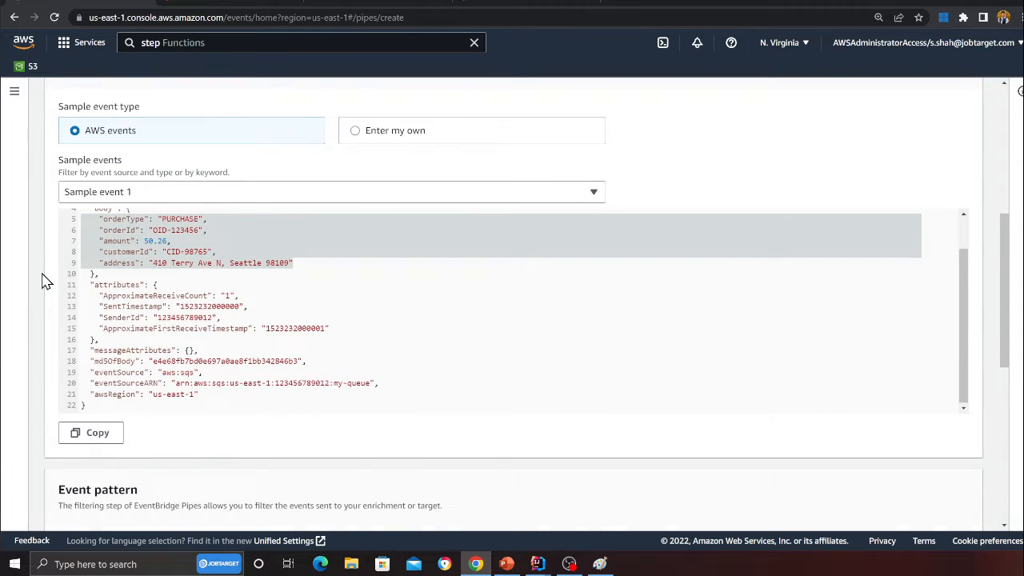
scroll(down, 3)
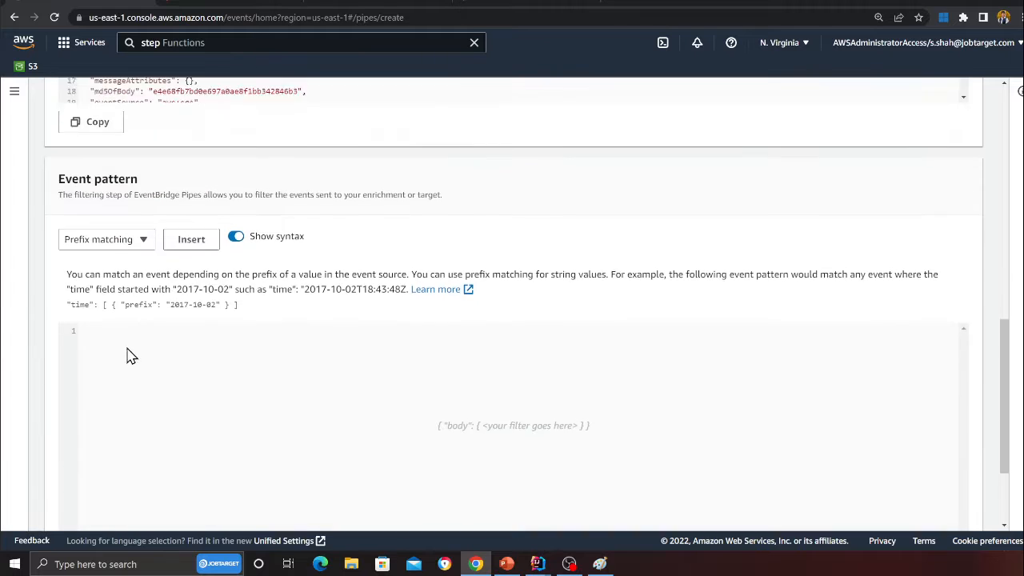
scroll(down, 3)
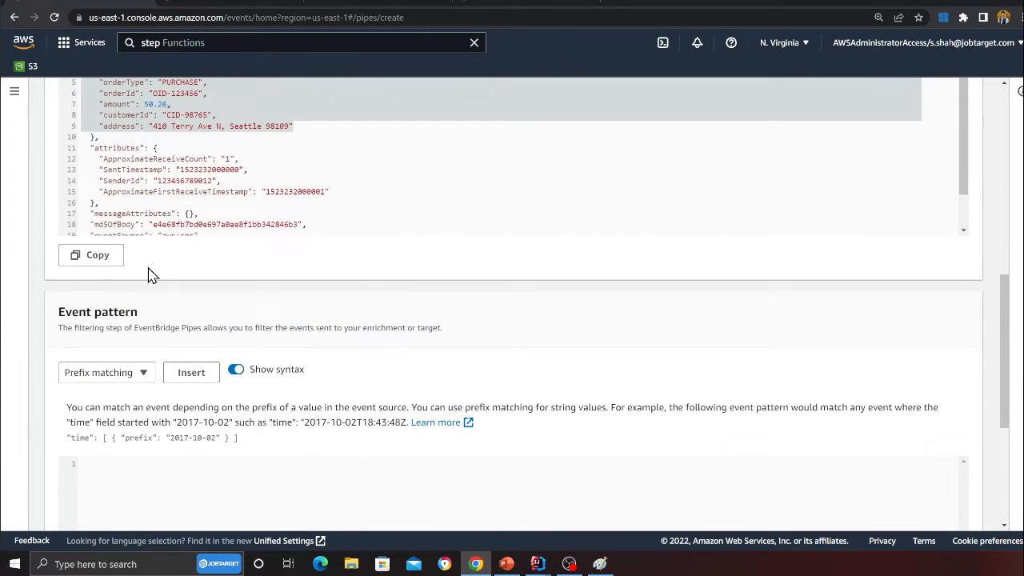
Step: Paste the orderType prefix PURCHASE filter pattern from PyCharm and reach the Enrichment step
scroll(down, 3)
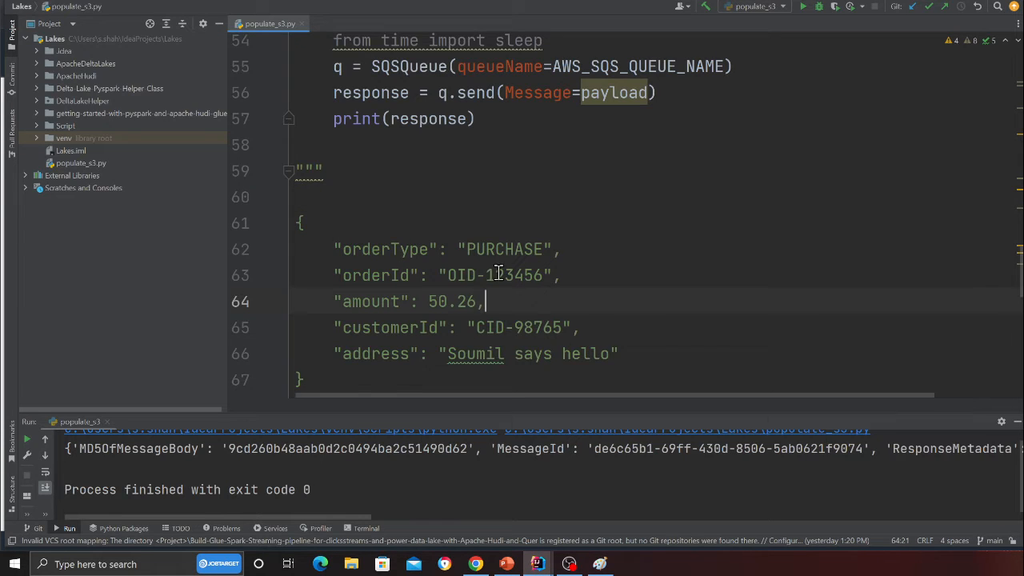
scroll(down, 3)
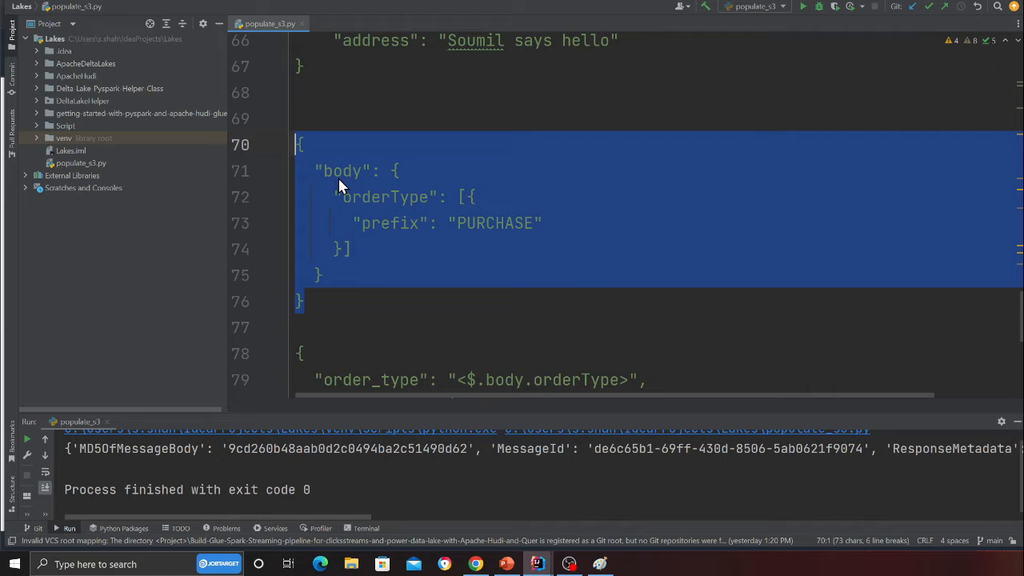
click(475, 563)
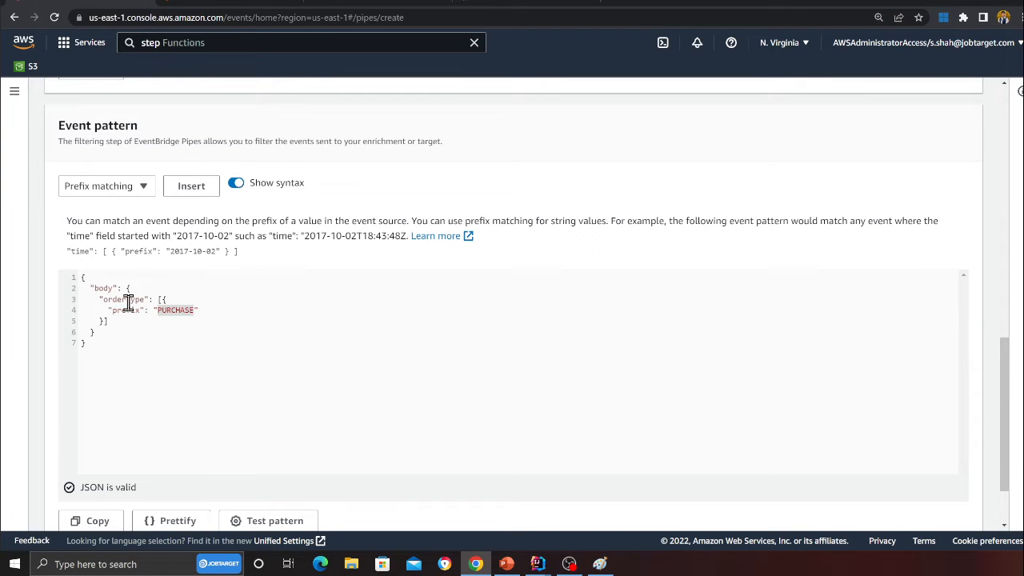
scroll(down, 3)
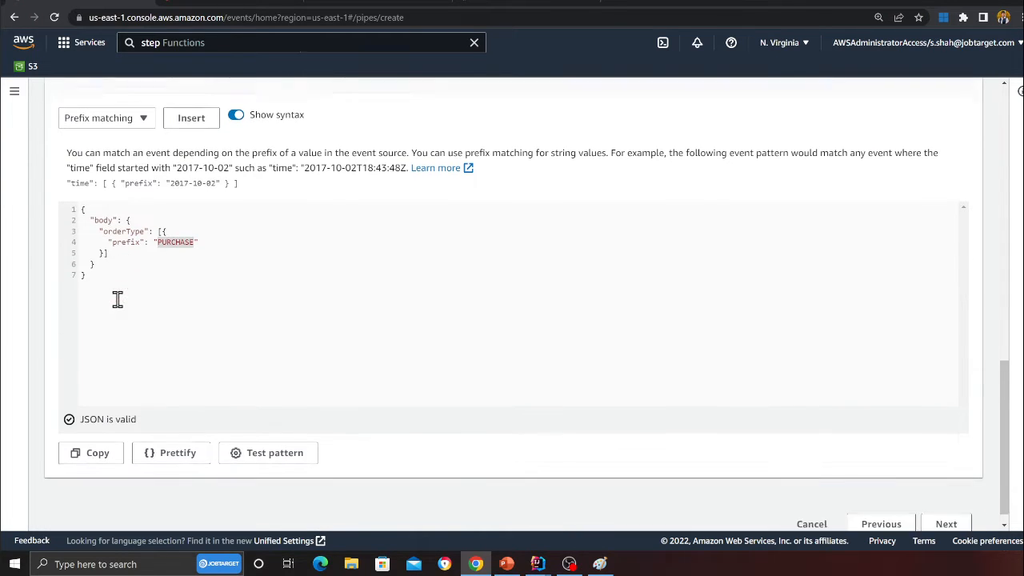
scroll(down, 3)
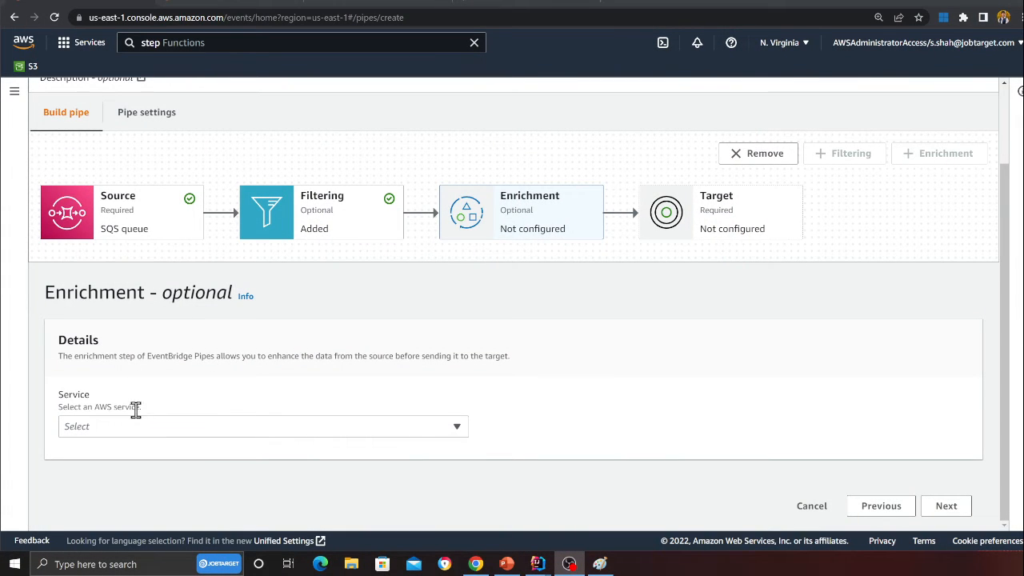
click(262, 426)
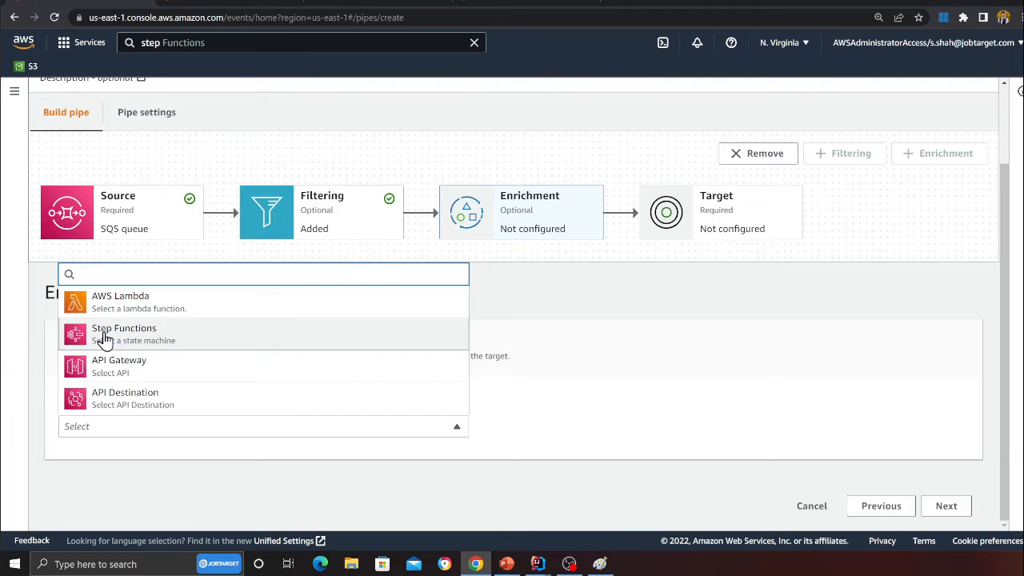
mouse_move(184, 381)
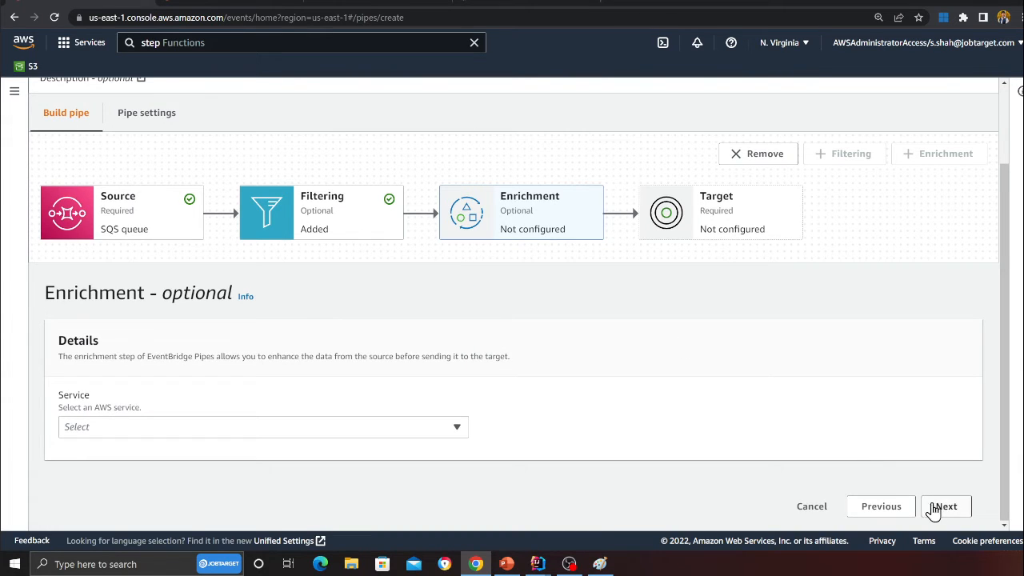
Step: Set the target to the DemoStepfunctions Step Functions state machine and expand Target Input Transformer
click(944, 506)
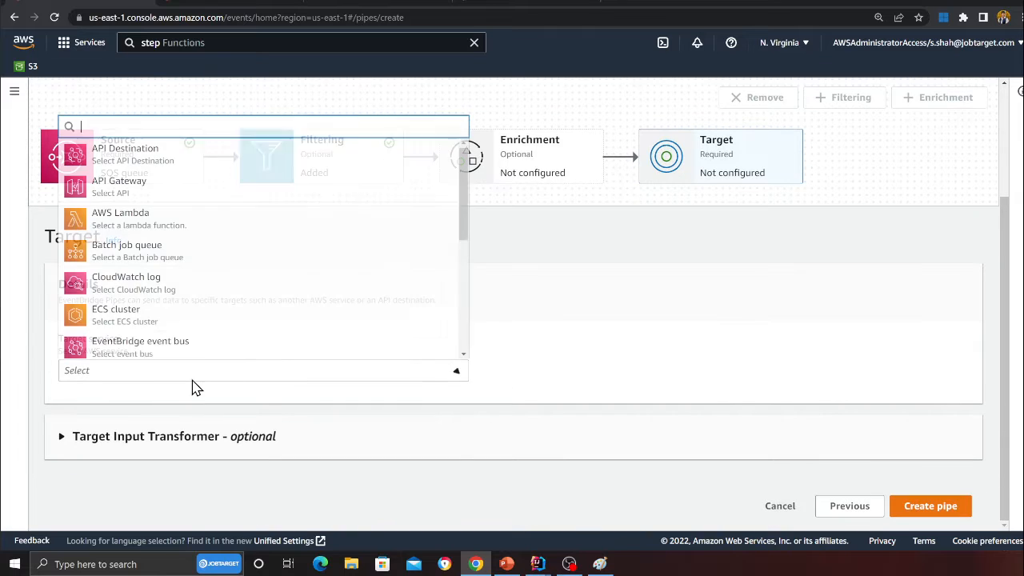
text(ste)
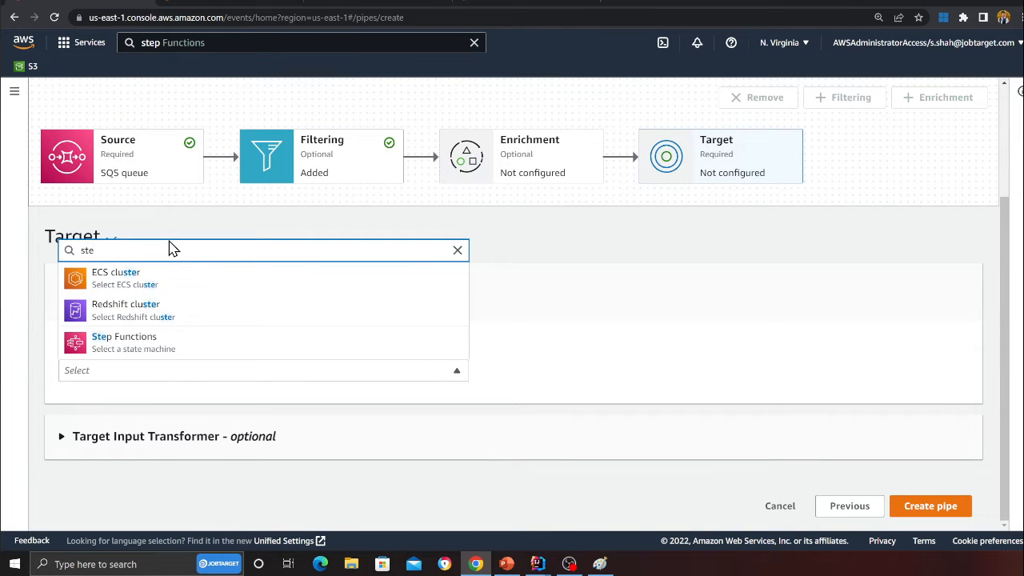
click(125, 343)
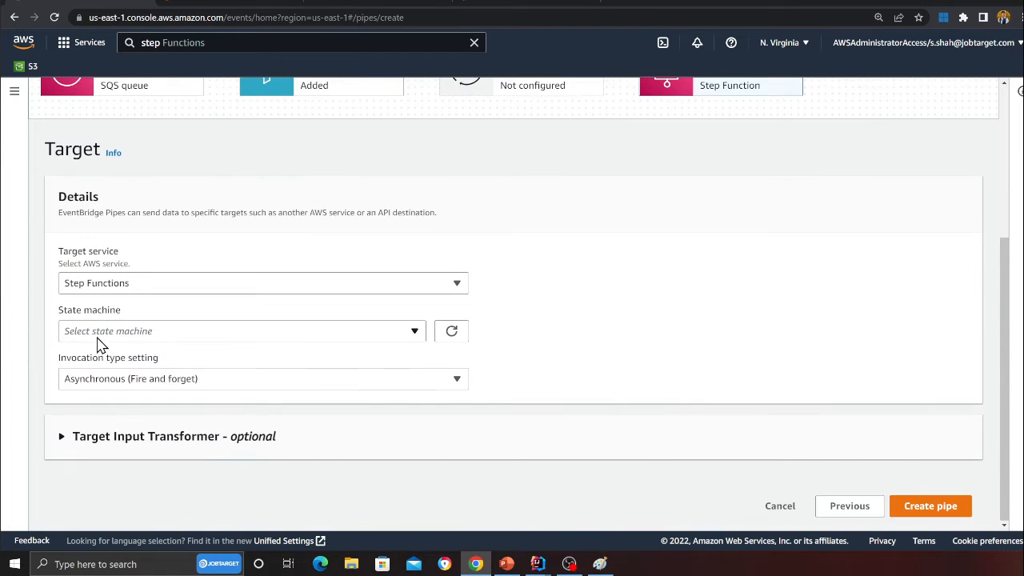
click(240, 330)
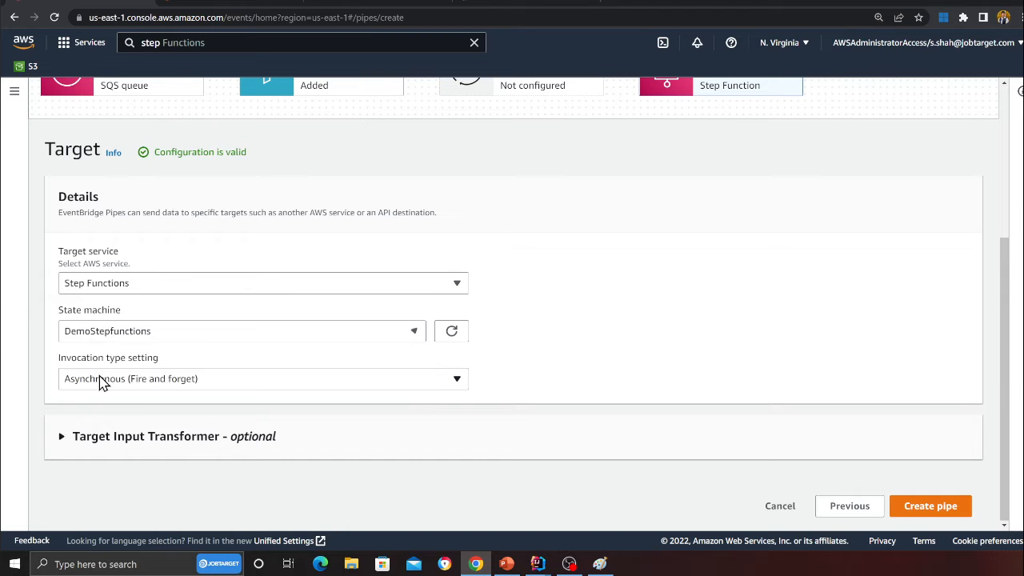
click(263, 378)
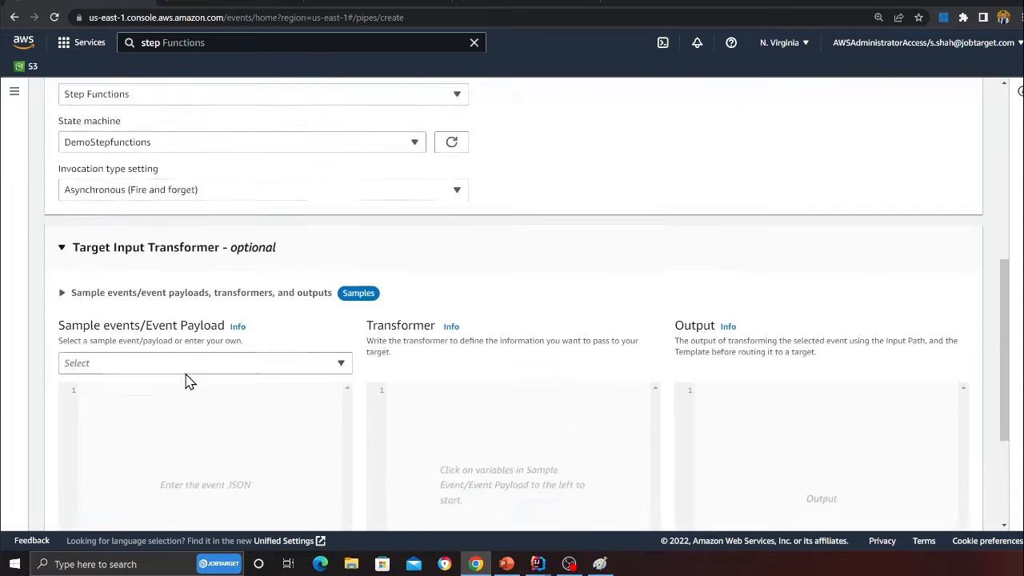
Step: Load the SQS sample event 1 payload and map order_type, order_id, customer_id in the transformer, checking the output
scroll(down, 3)
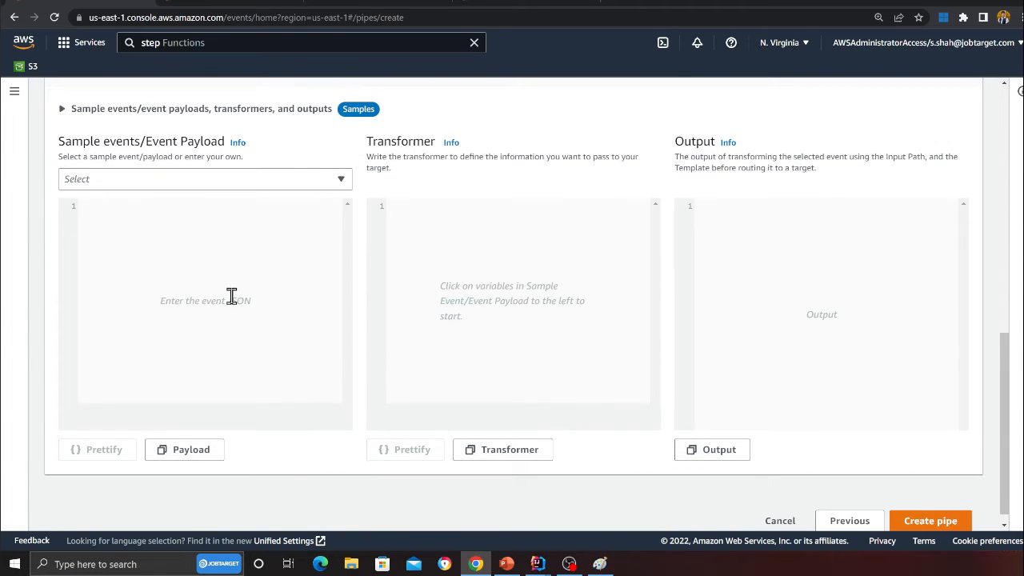
click(204, 179)
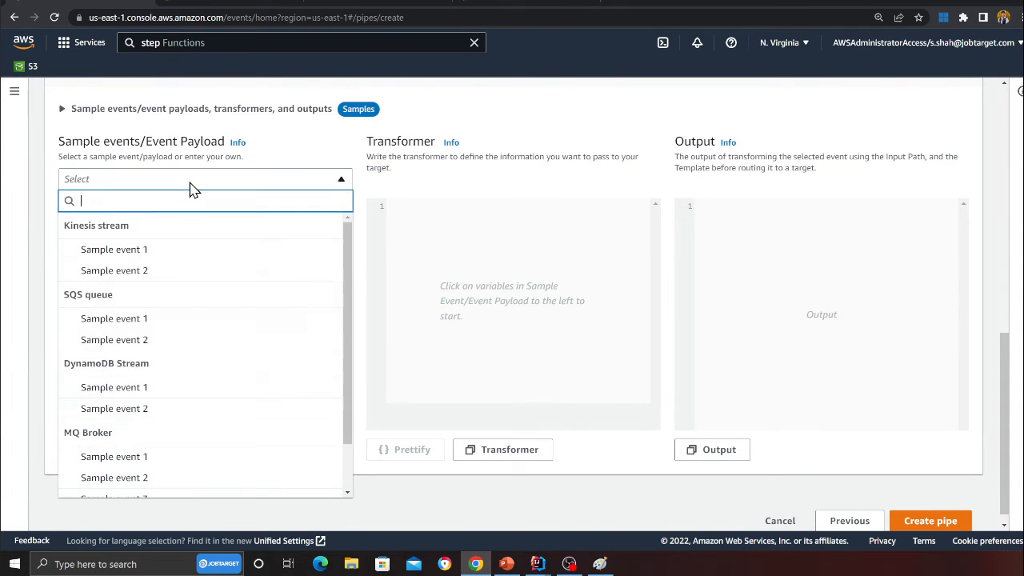
text(sqs)
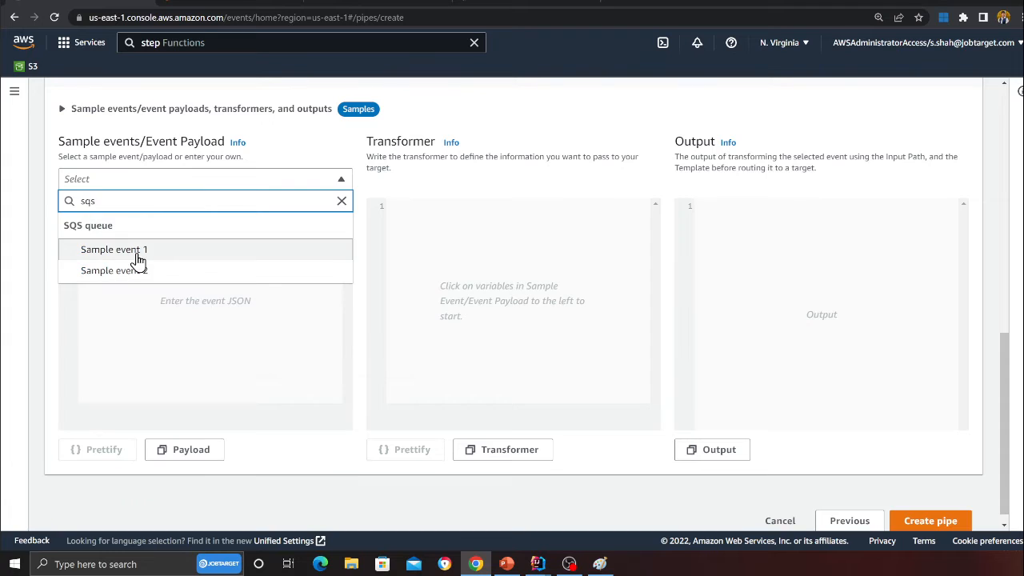
click(113, 250)
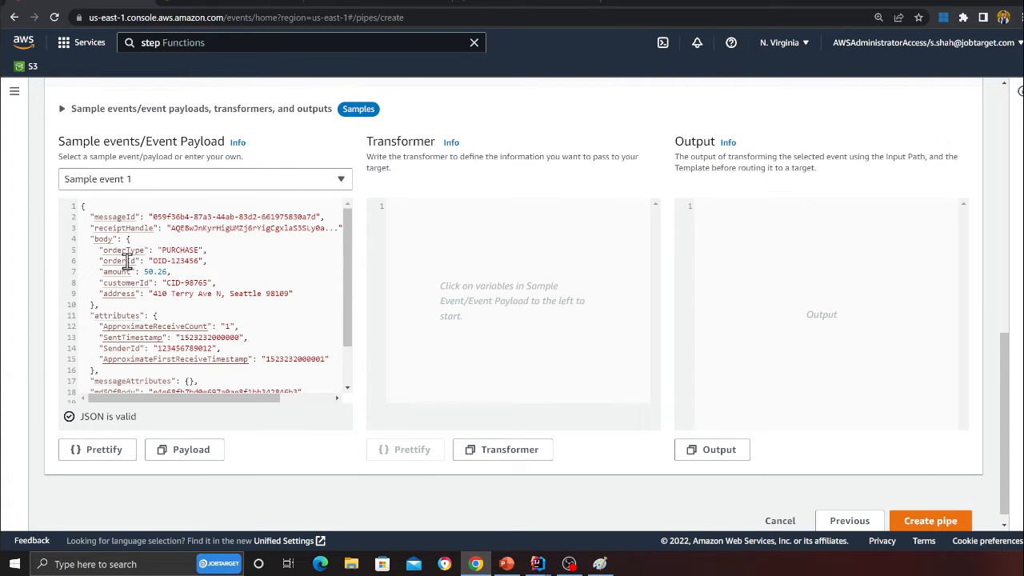
mouse_move(457, 293)
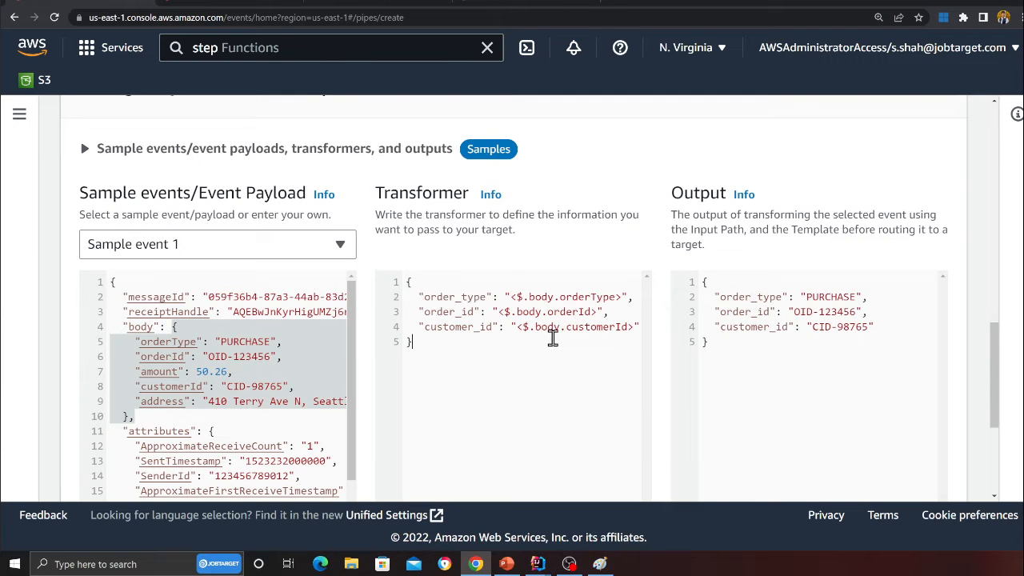
double_click(538, 296)
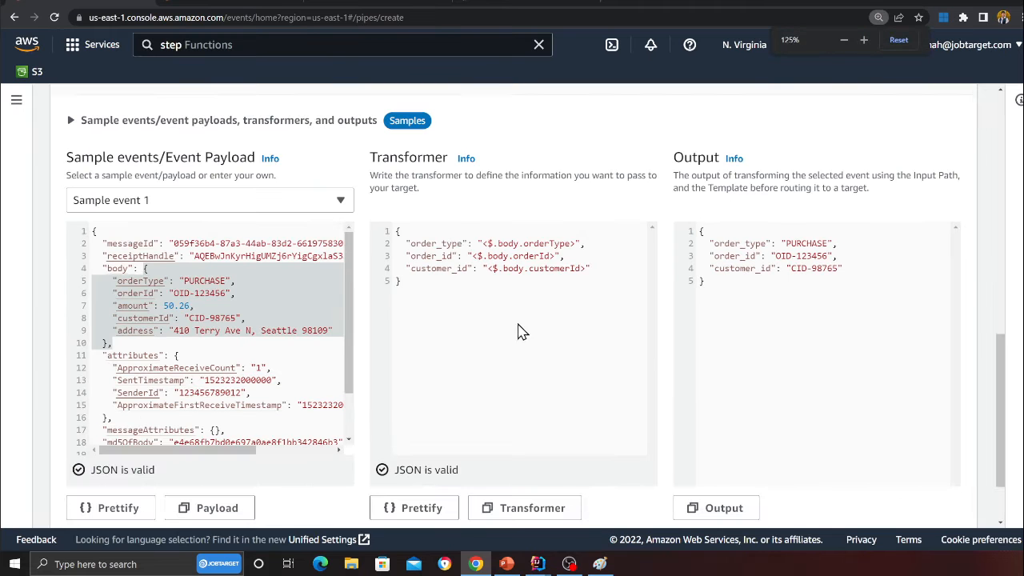
scroll(down, 3)
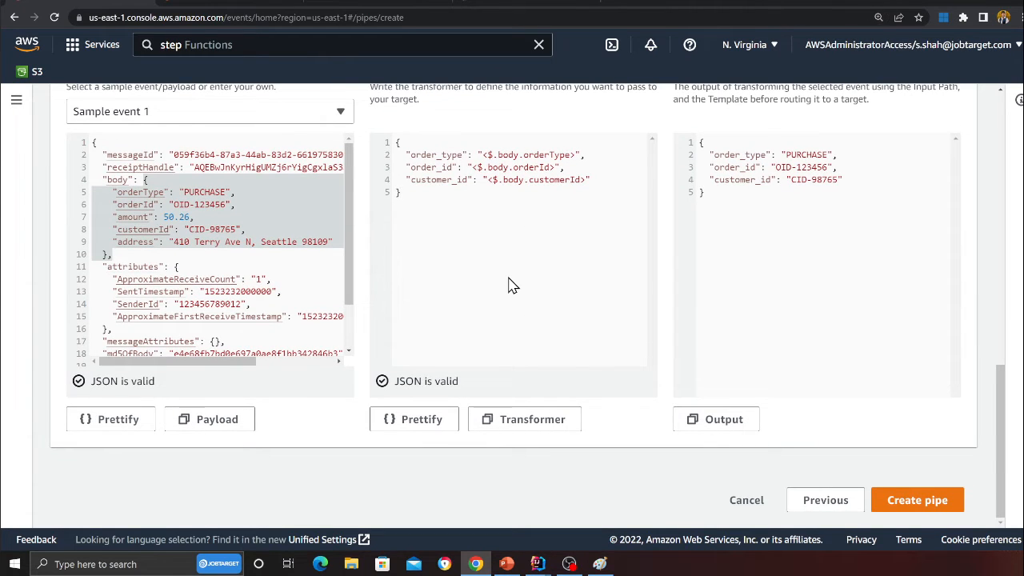
mouse_move(1005, 525)
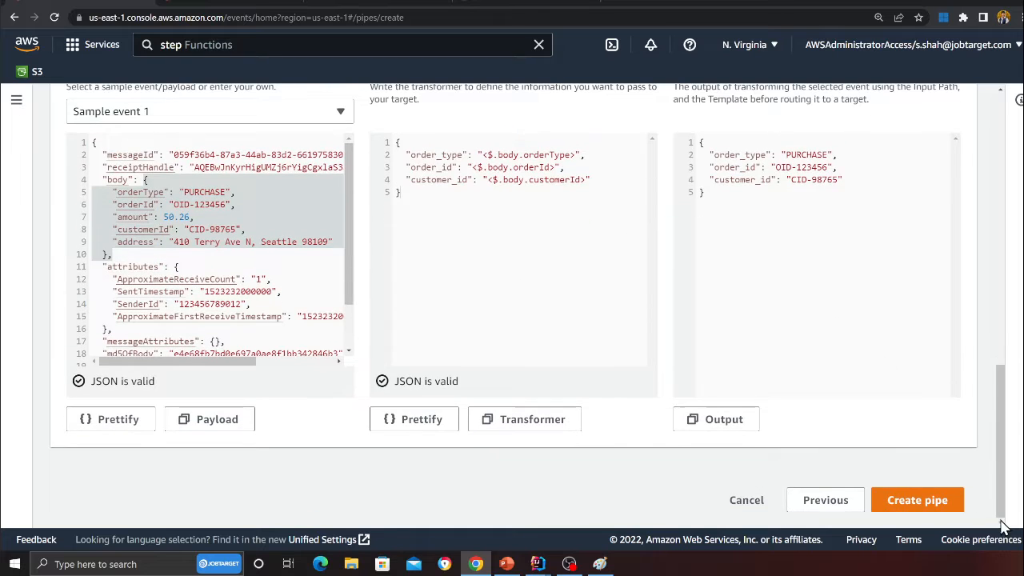
Step: Cancel the pipe creation and open the existing Mypipe showing its SQS → filter → Step Function components
click(746, 499)
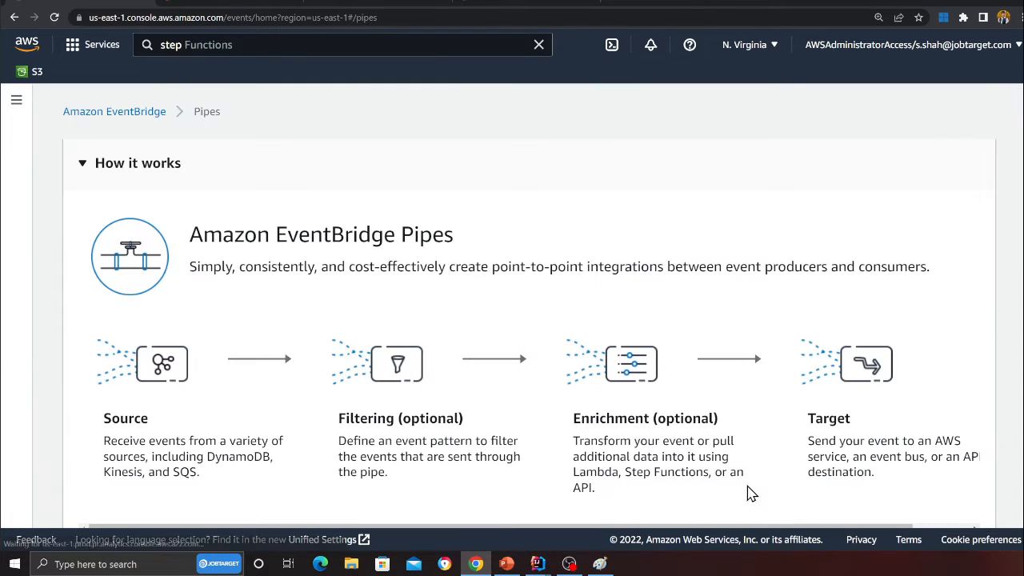
click(16, 100)
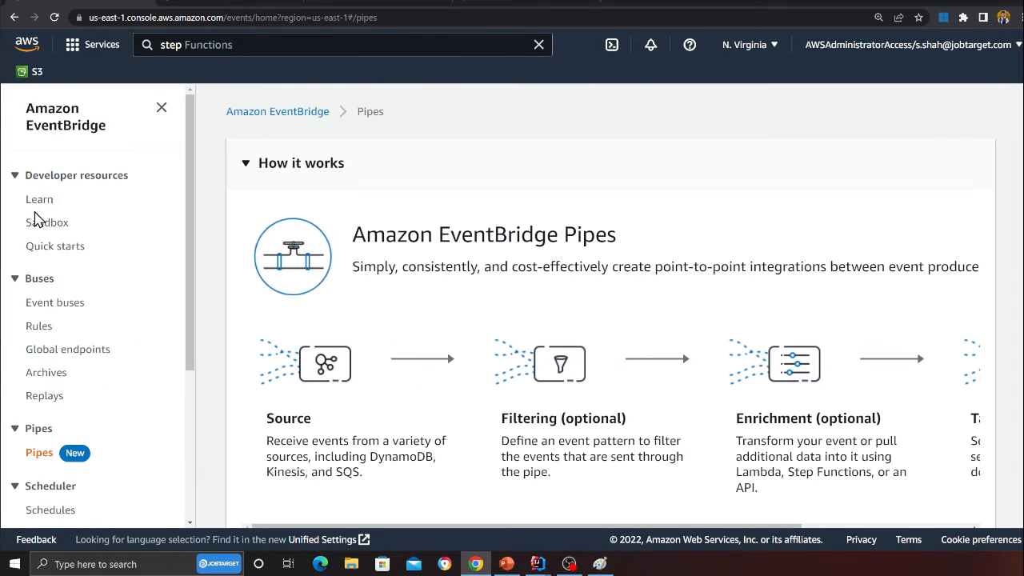
scroll(down, 3)
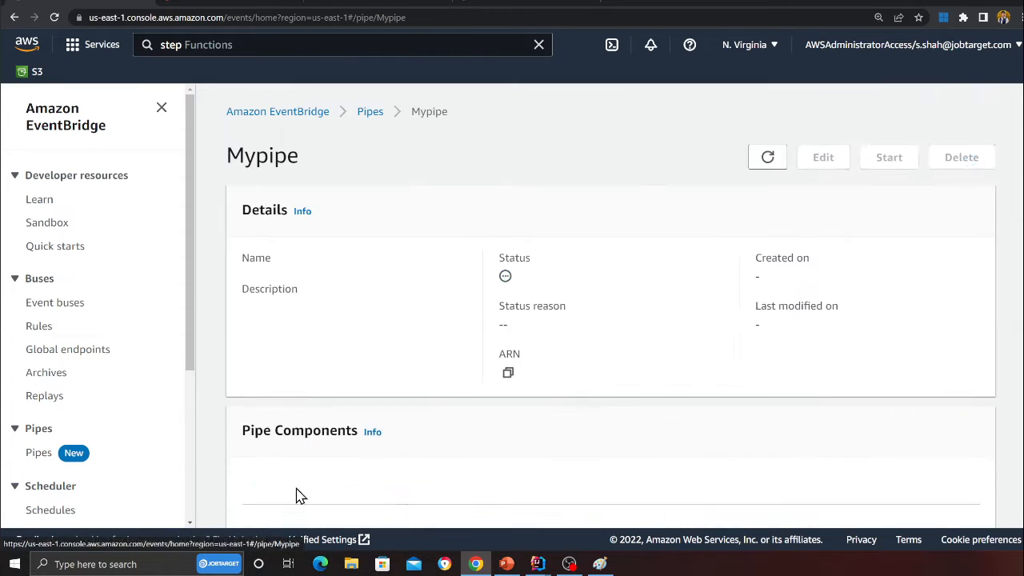
scroll(down, 3)
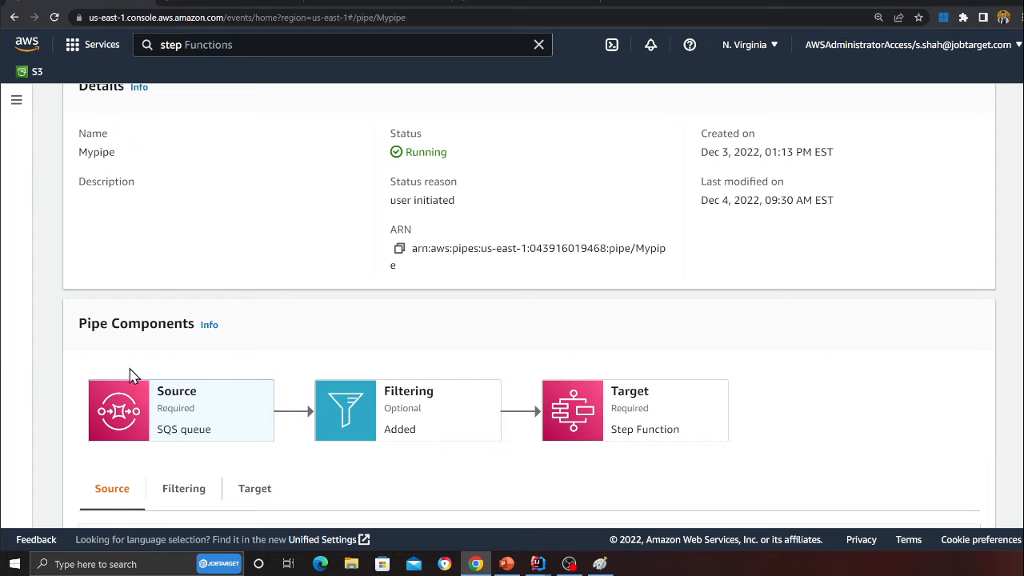
scroll(up, 3)
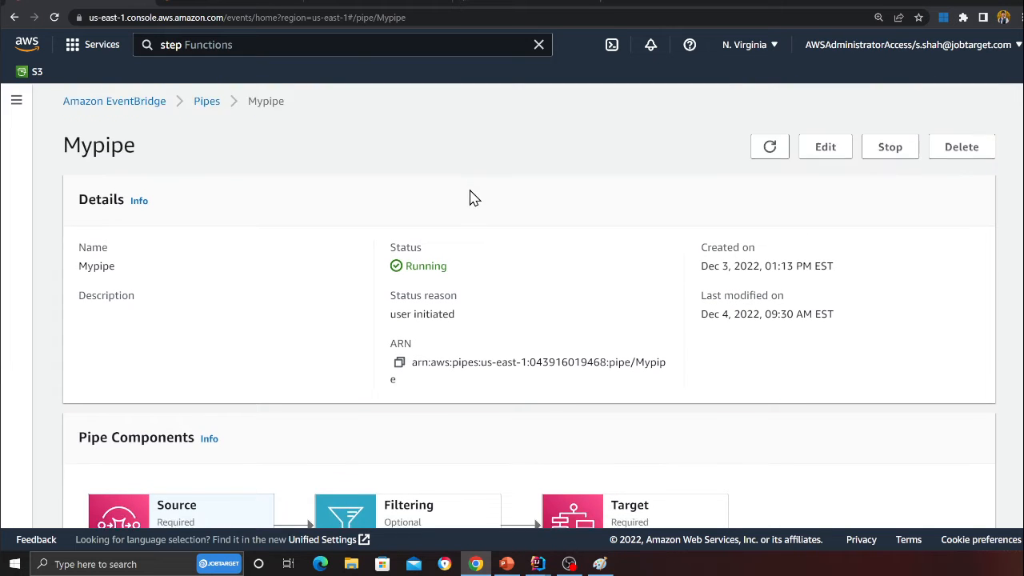
scroll(down, 3)
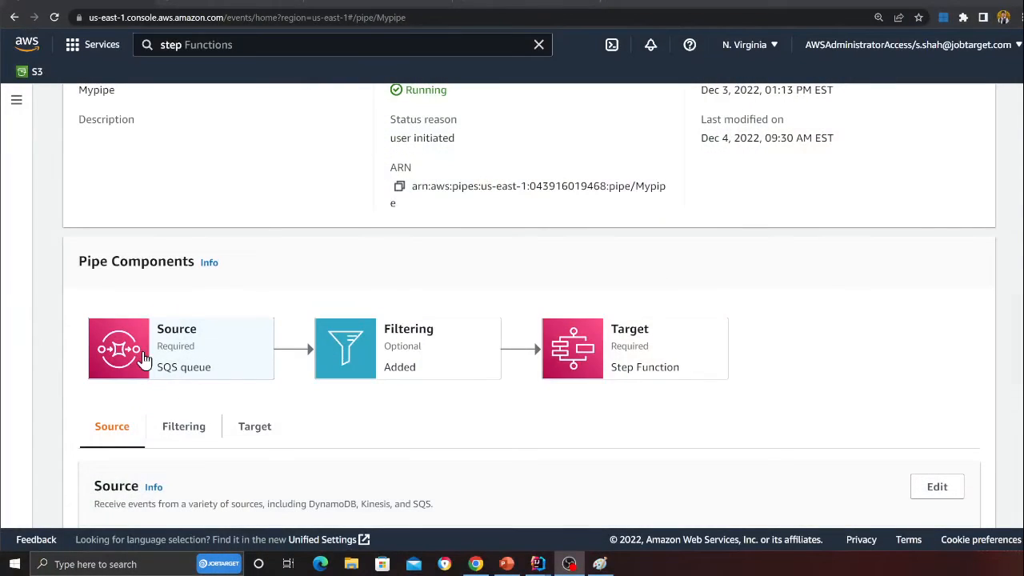
mouse_move(184, 339)
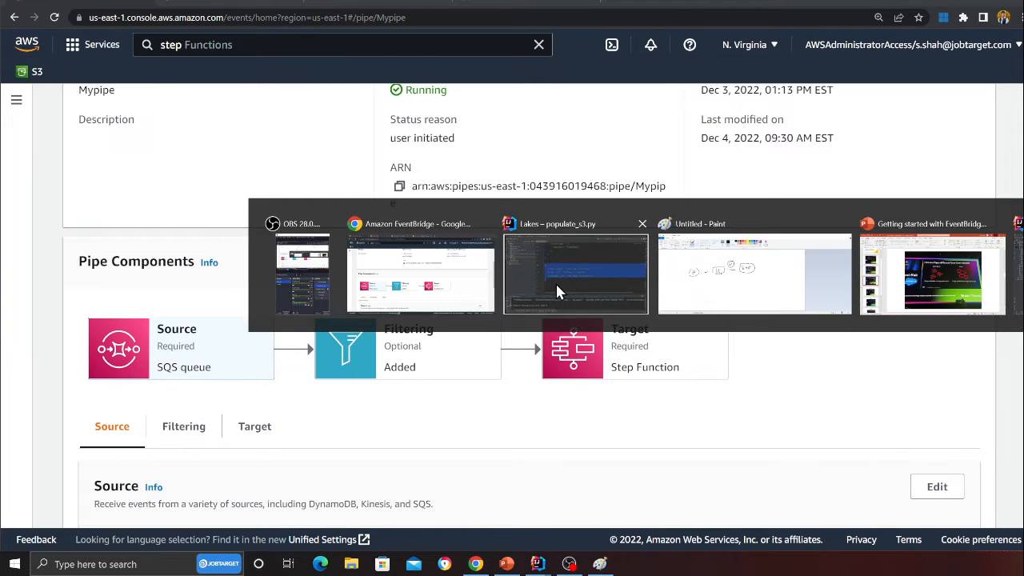
Step: In populate_v1.py, replace the test payload's address string with 'Happy learning'
click(576, 274)
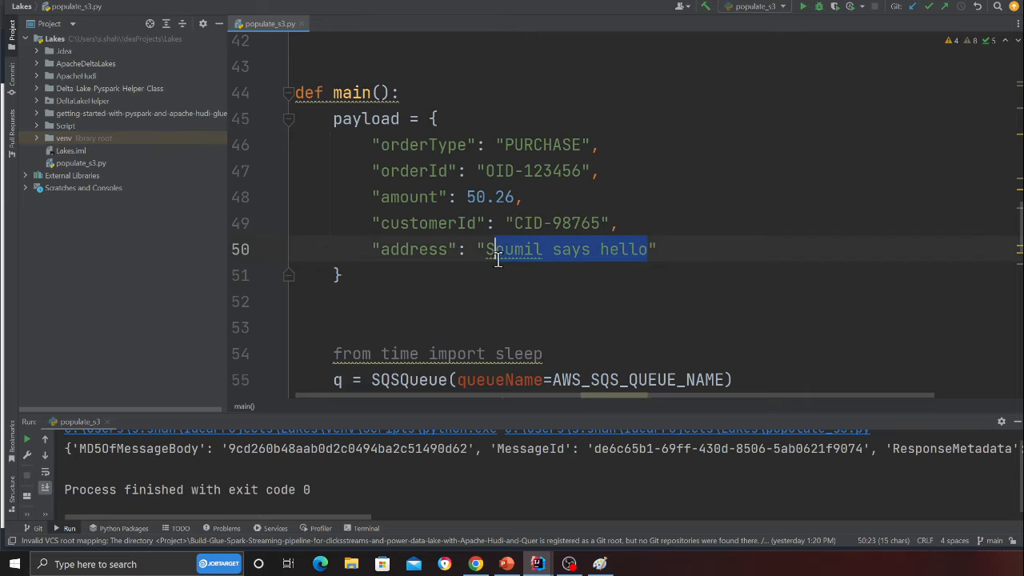
text(Happ")
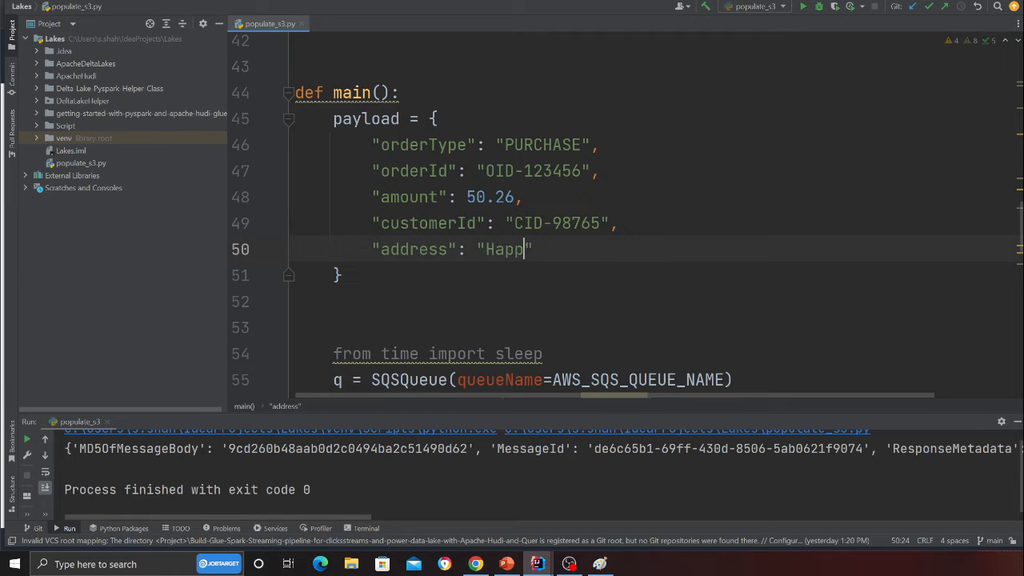
text(y learning)
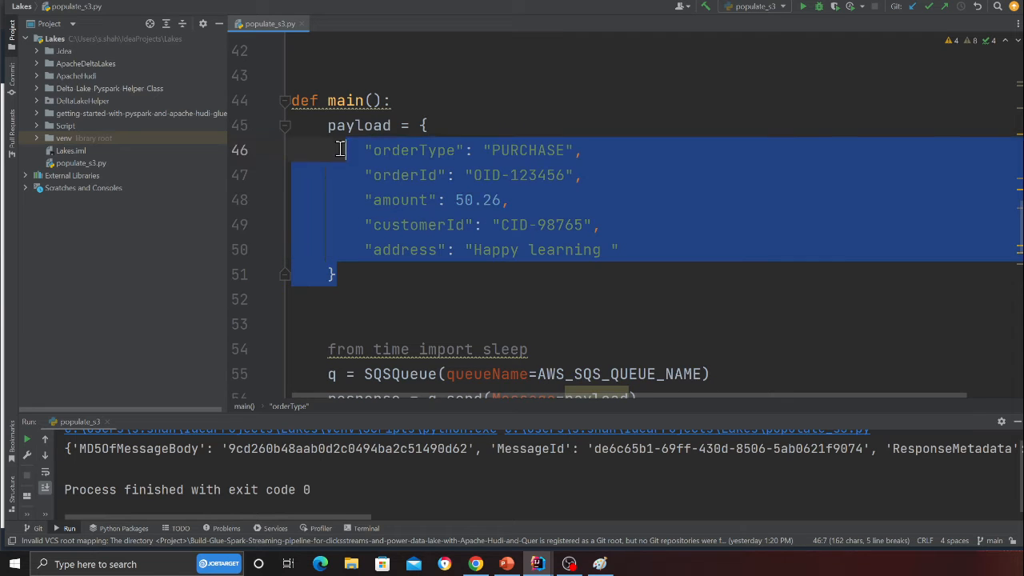
scroll(down, 3)
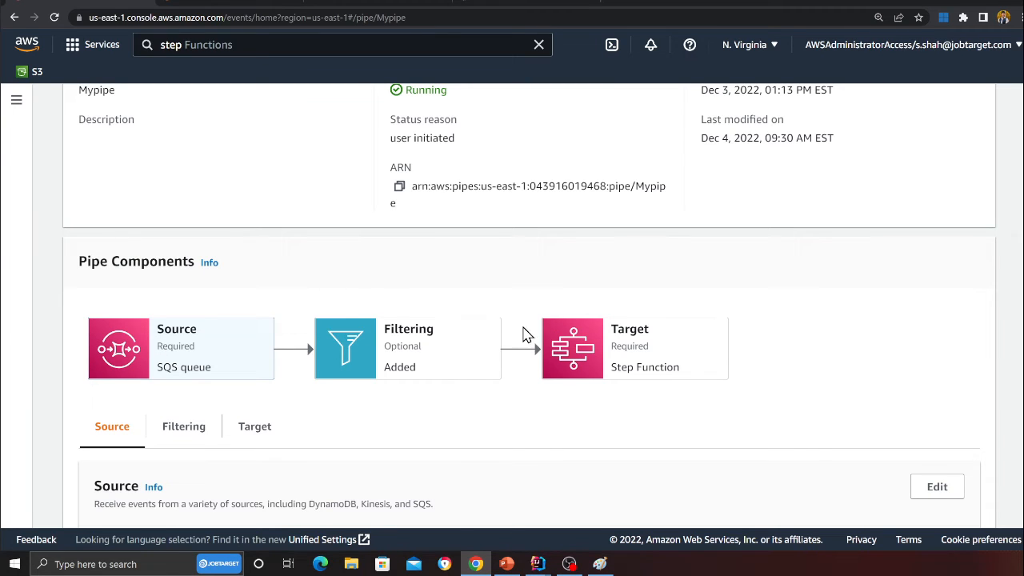
mouse_move(528, 294)
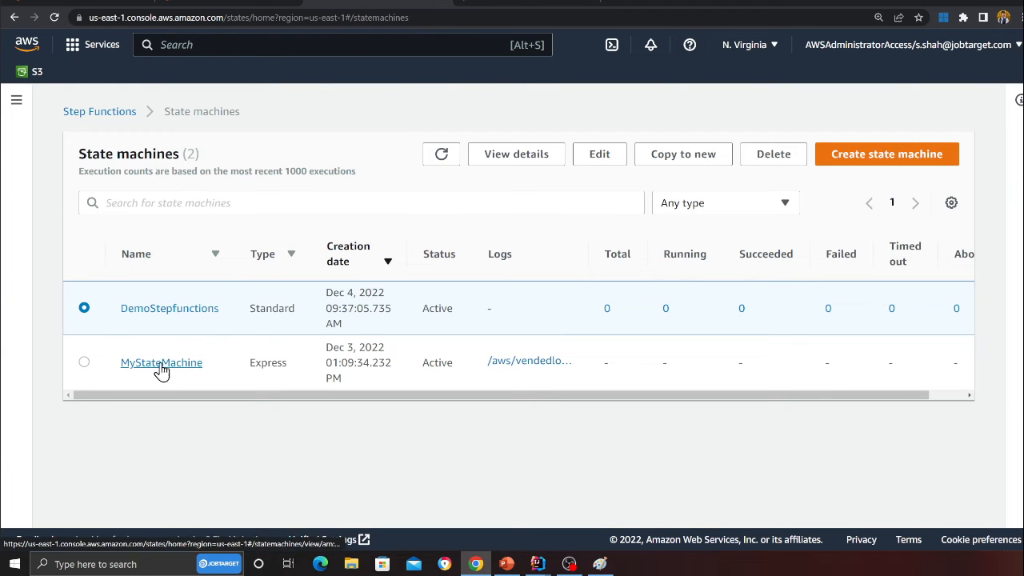
Step: Open the newest MyStateMachine execution and view the Hello step's input showing order_type, order_id and customer_id
click(160, 362)
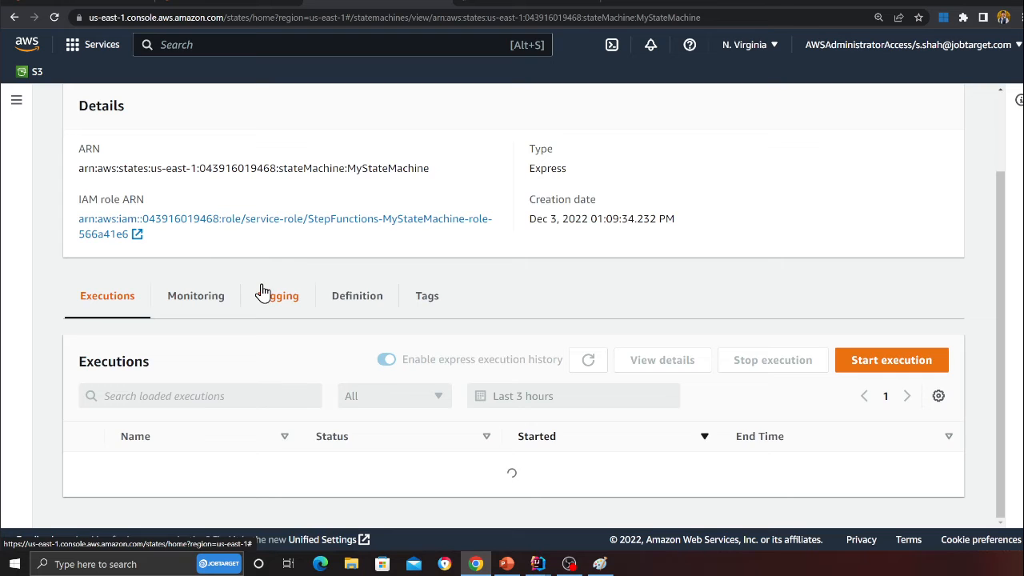
click(589, 358)
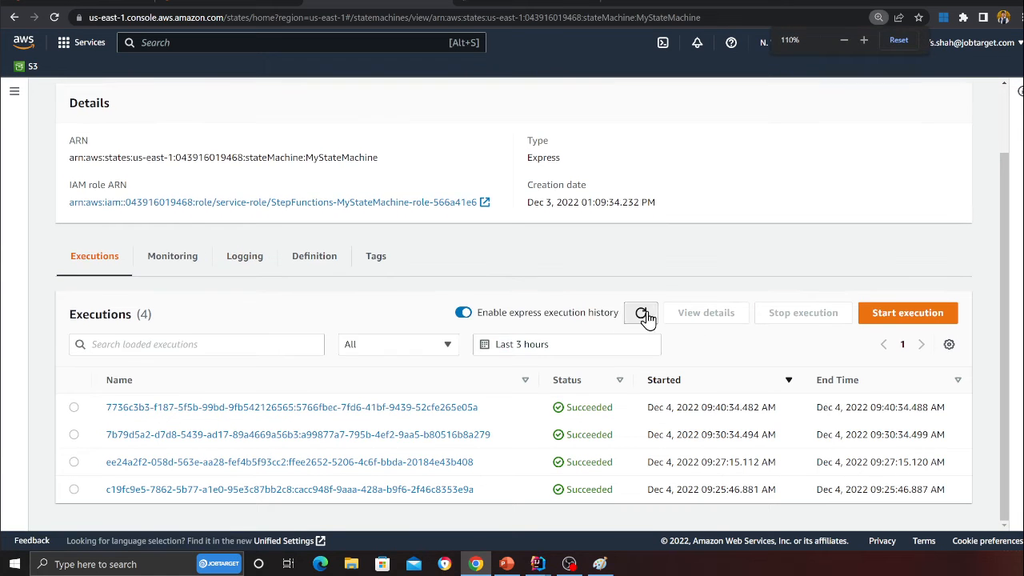
click(640, 312)
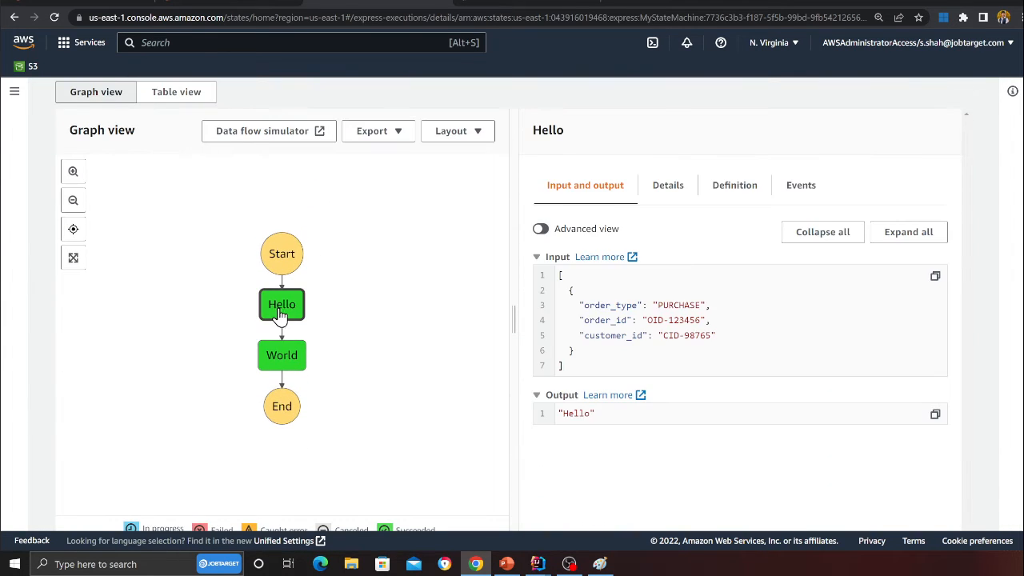
double_click(610, 304)
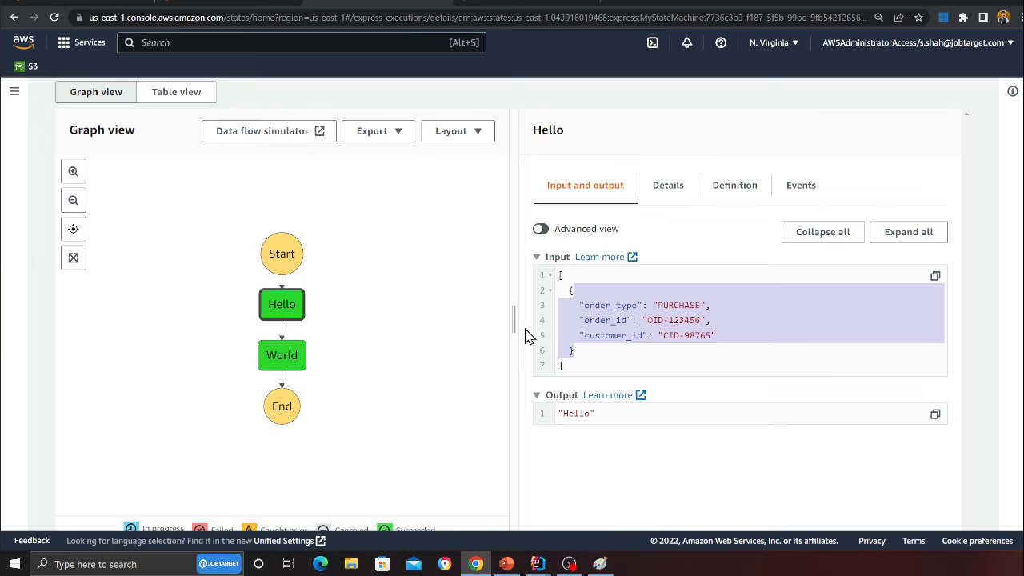
Step: Page through the Use case 1, 2, 3 slides and land on Use case 4: DynamoDB to EventBridge
click(506, 563)
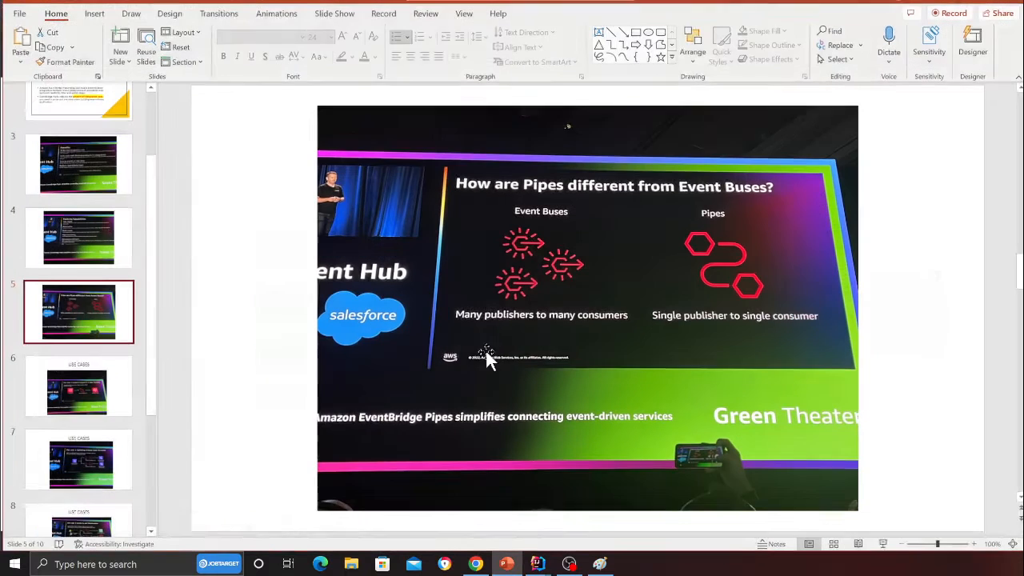
click(78, 385)
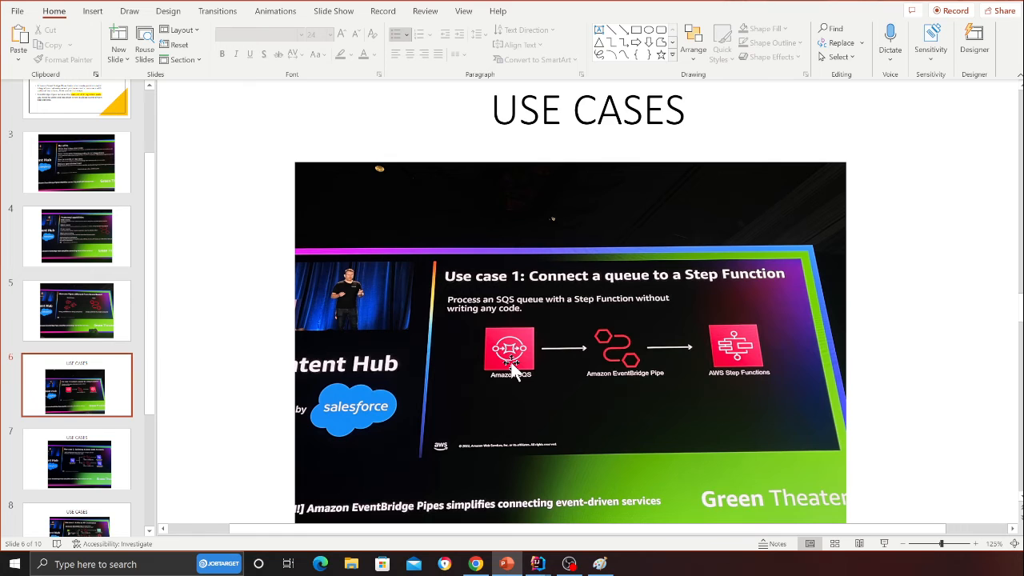
mouse_move(582, 318)
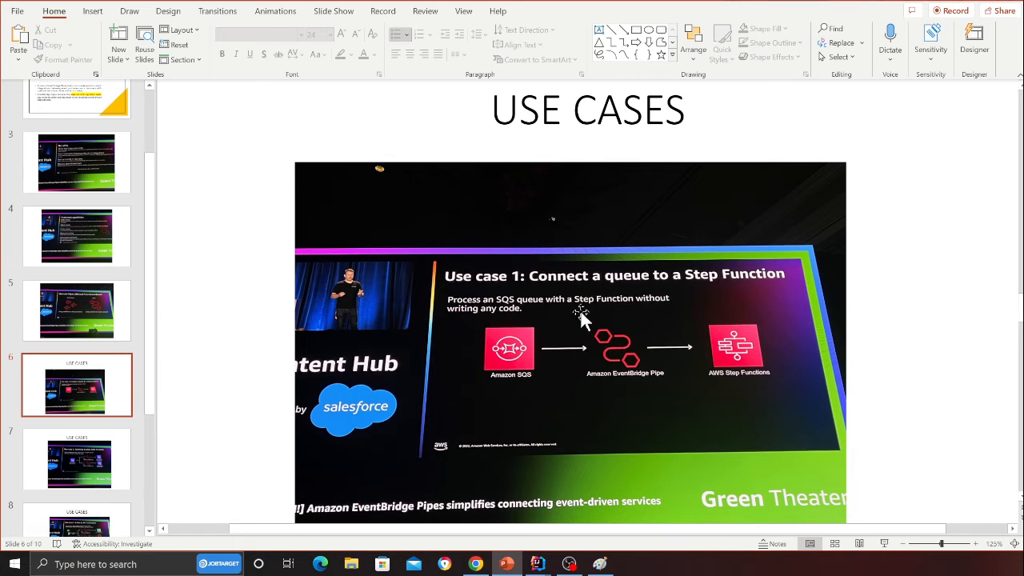
mouse_move(604, 352)
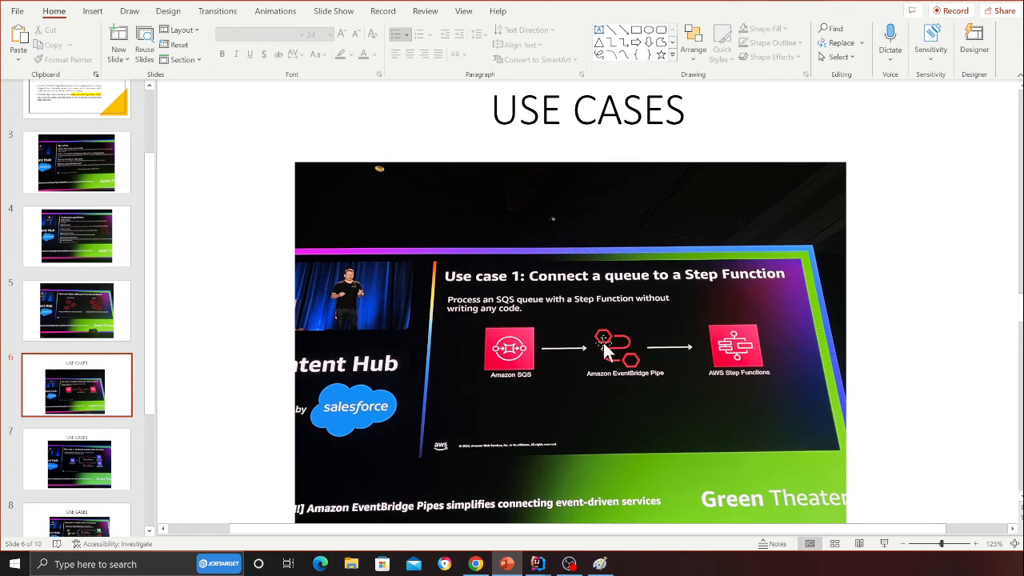
click(77, 458)
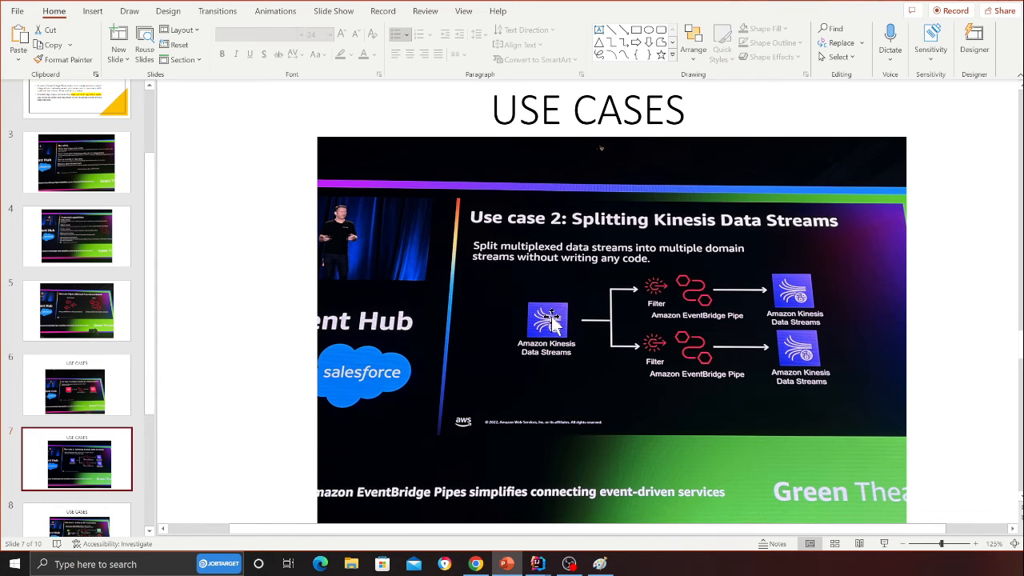
mouse_move(662, 321)
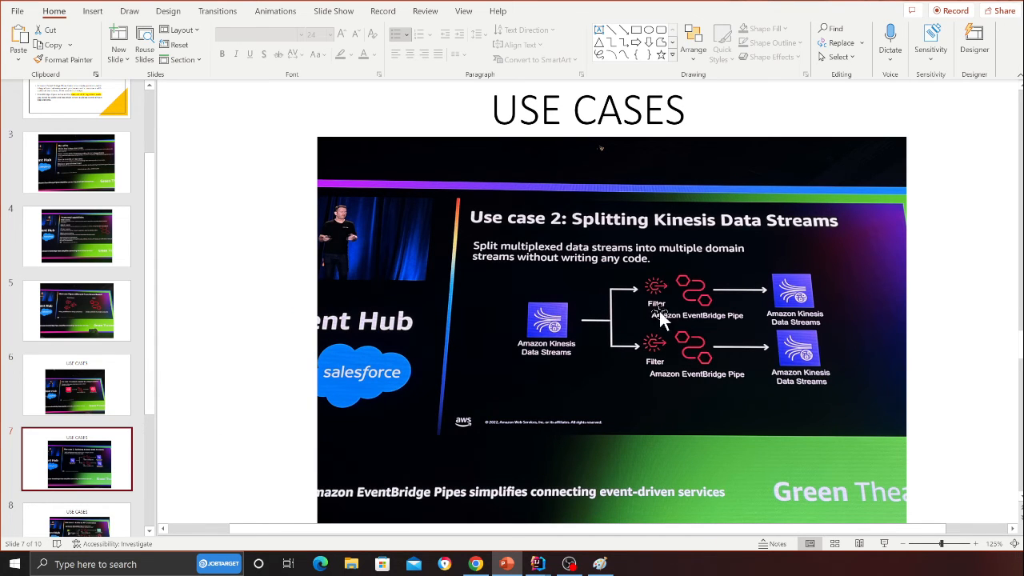
mouse_move(688, 304)
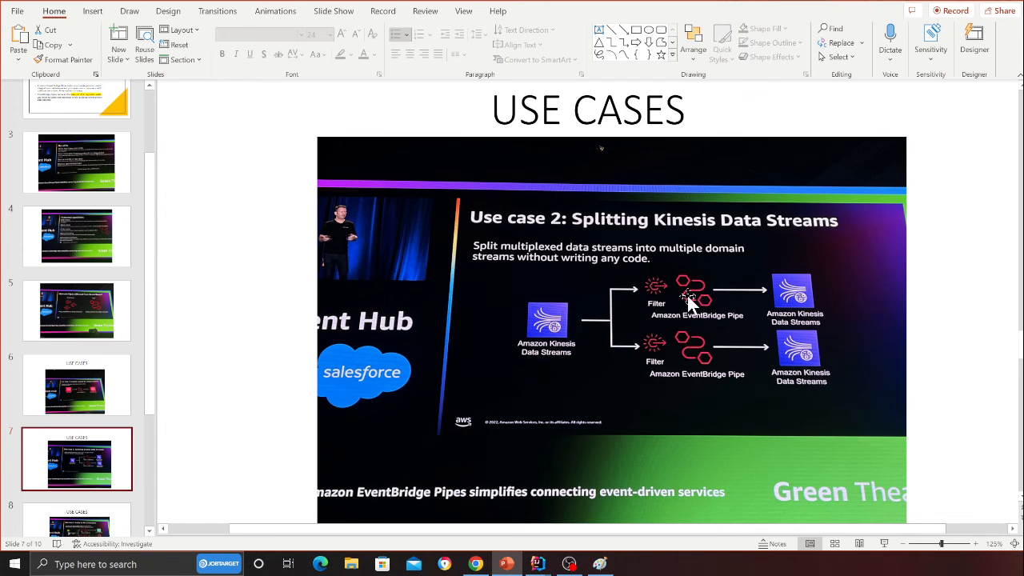
mouse_move(685, 344)
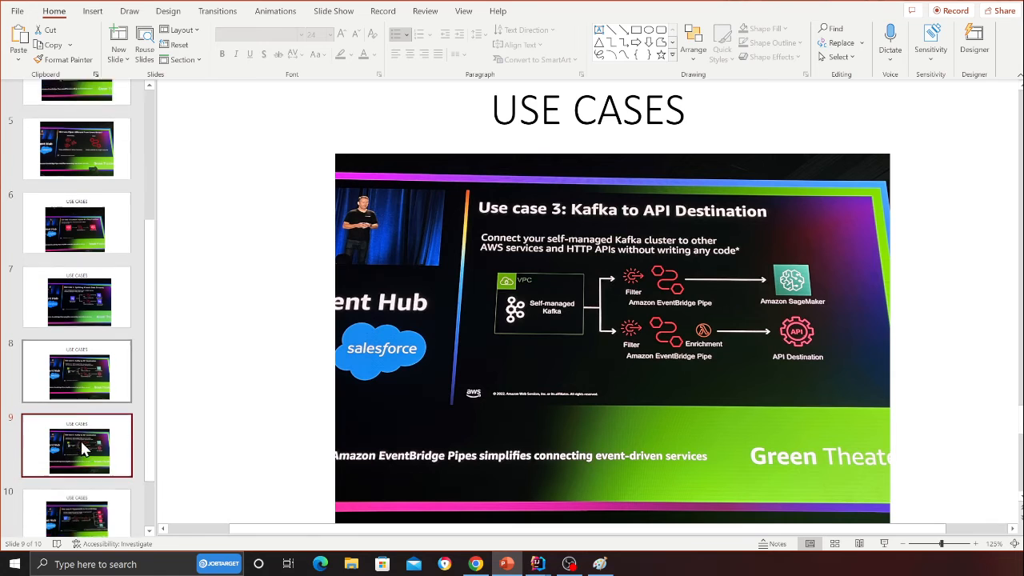
click(76, 488)
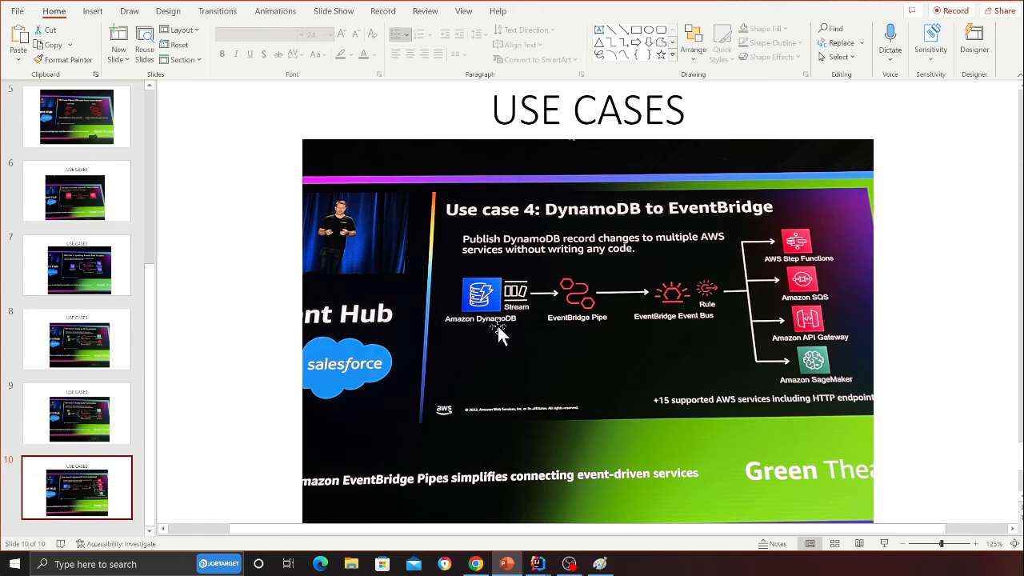
mouse_move(771, 240)
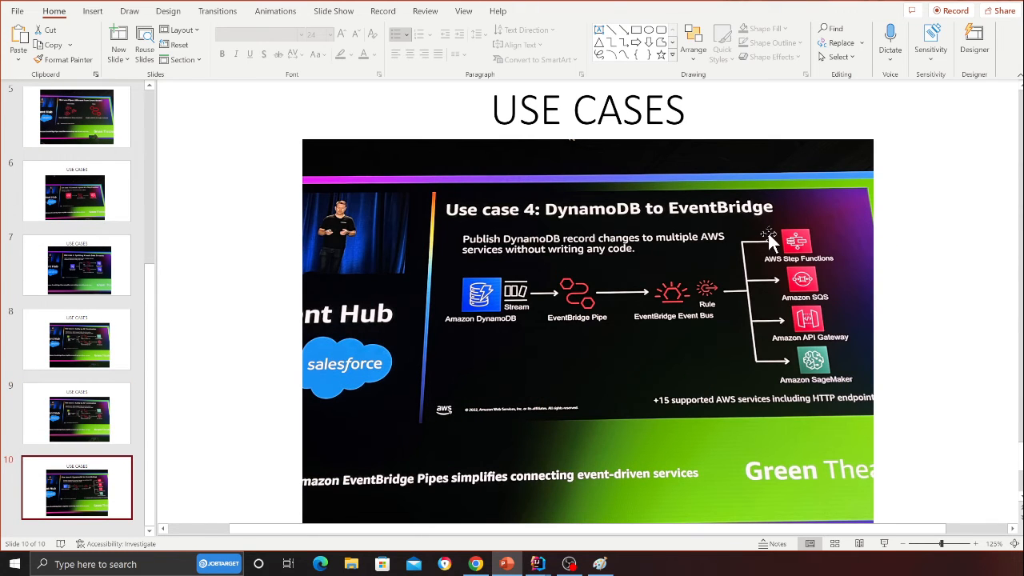
mouse_move(628, 256)
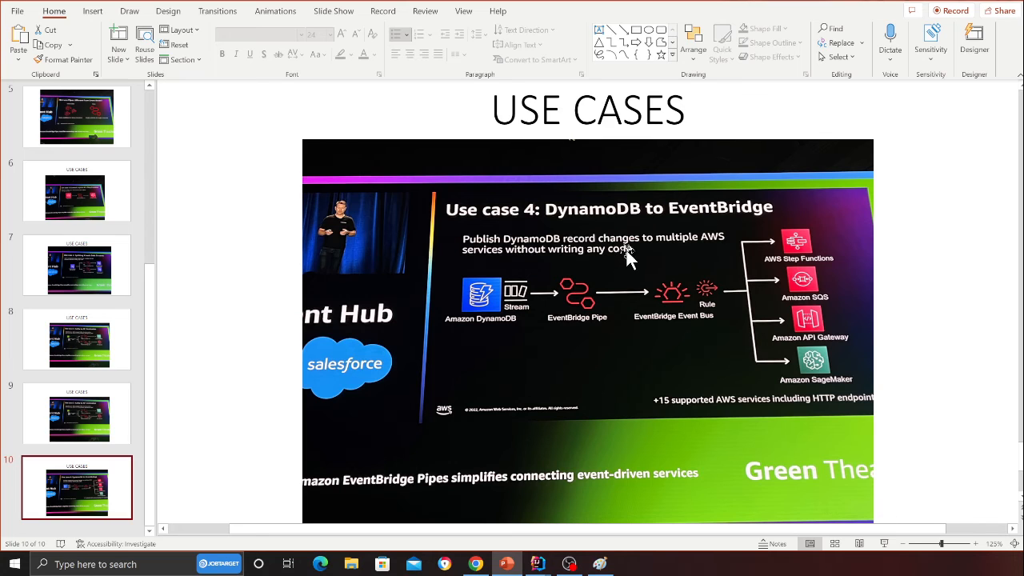